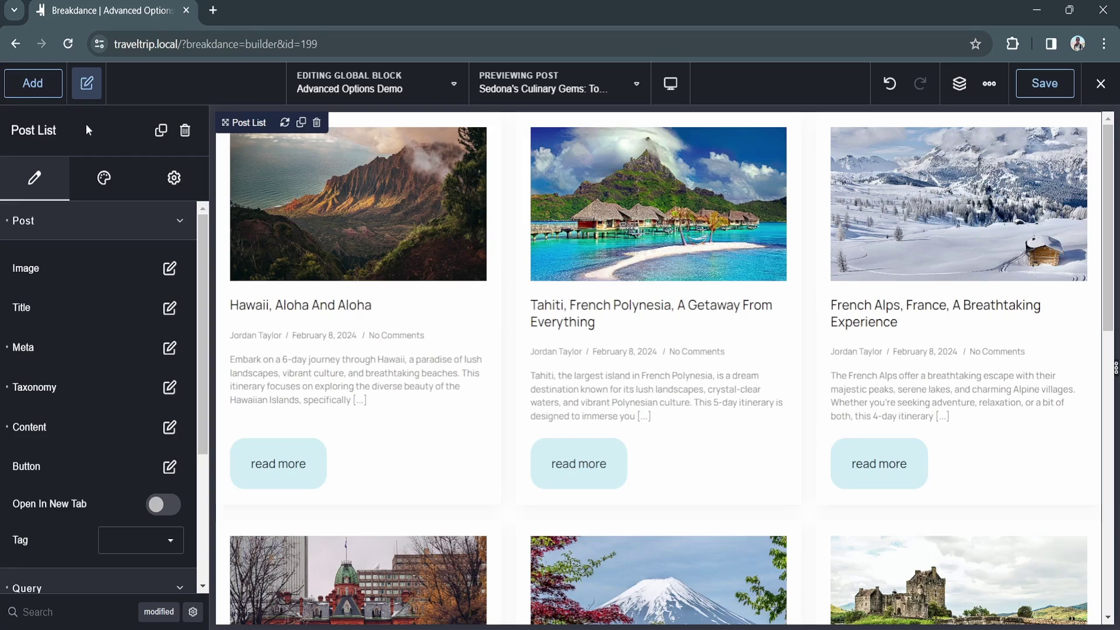
pyautogui.moveTo(80, 190)
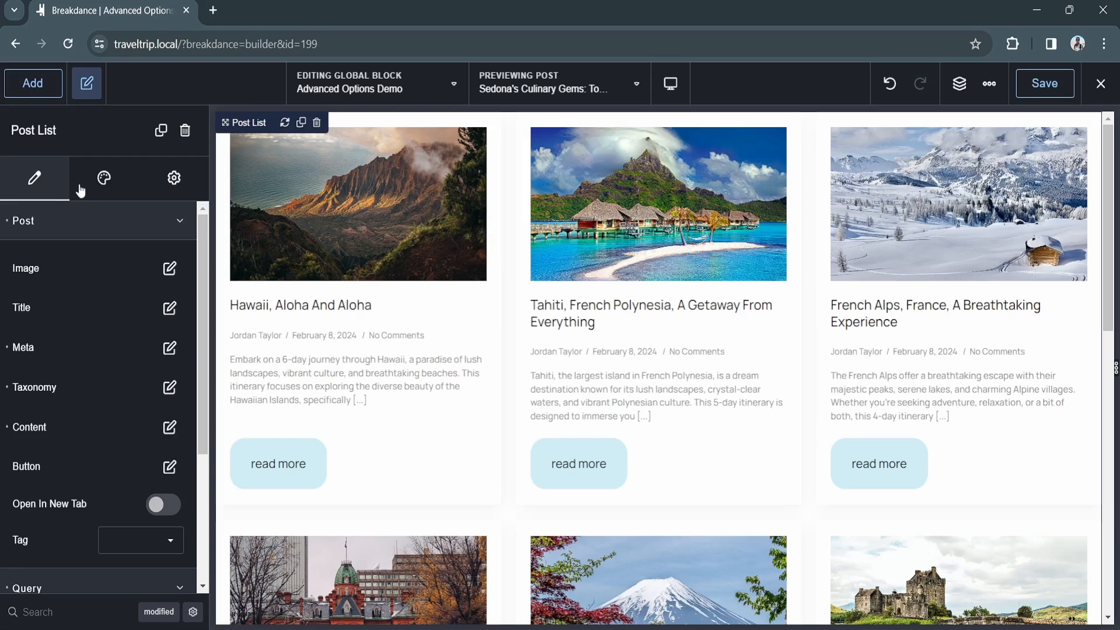
pyautogui.moveTo(64, 226)
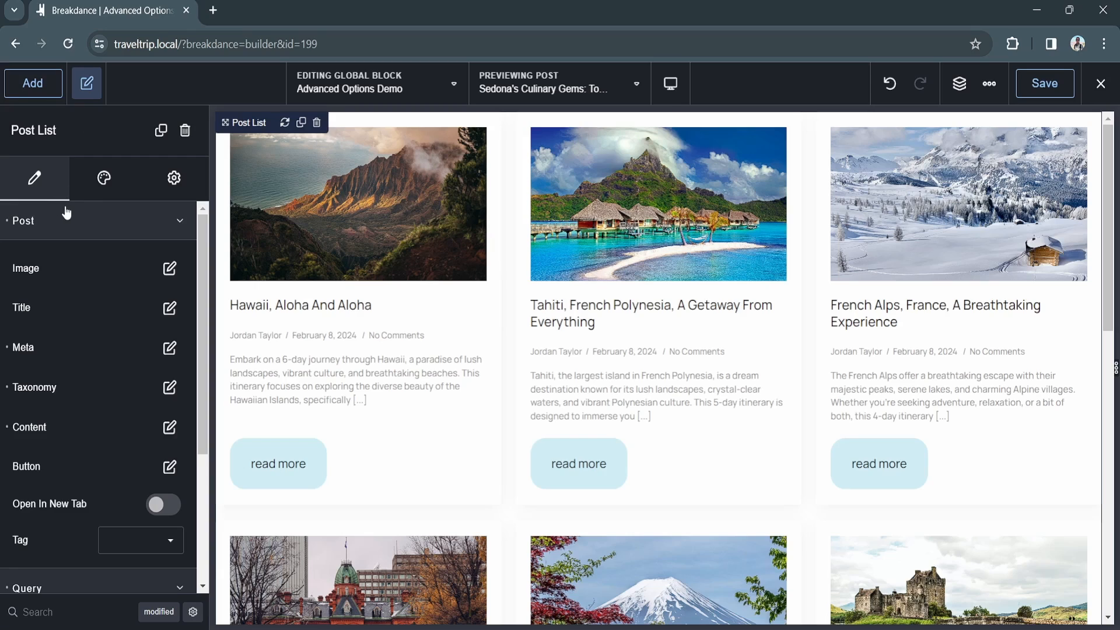
pyautogui.moveTo(70, 224)
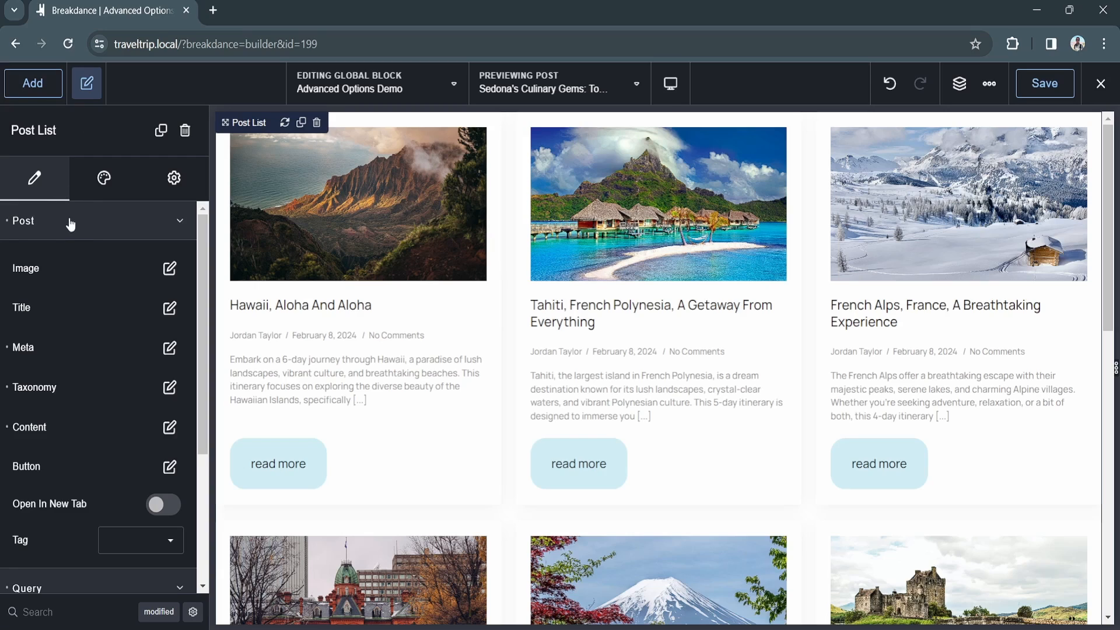
# Open each post's Image and Title options and pick a heading tag for titles.
pyautogui.click(169, 268)
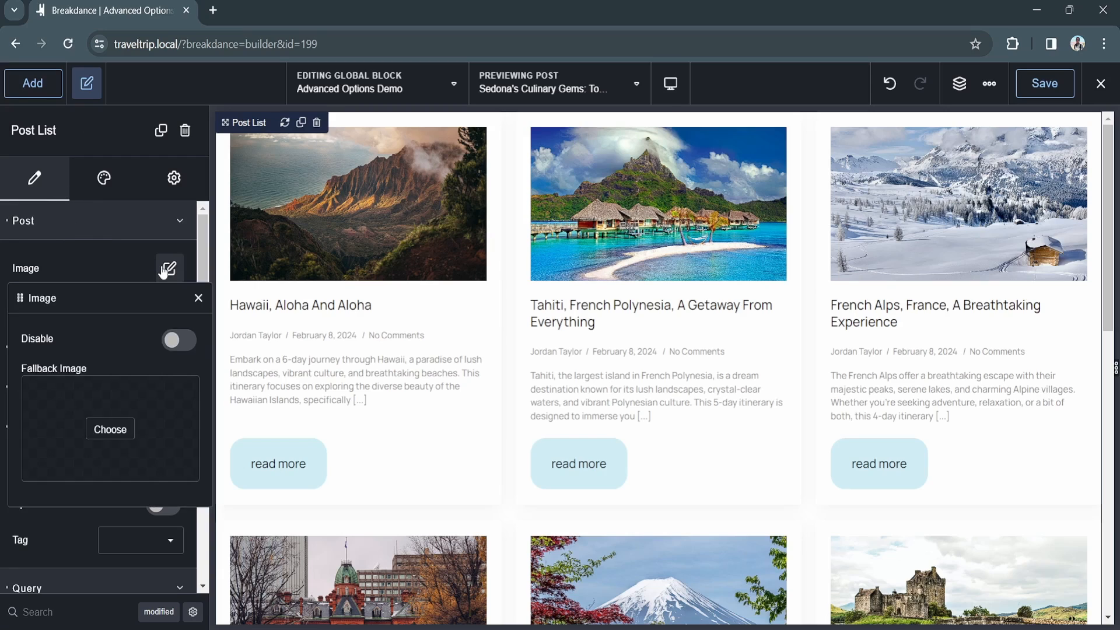
pyautogui.moveTo(115, 339)
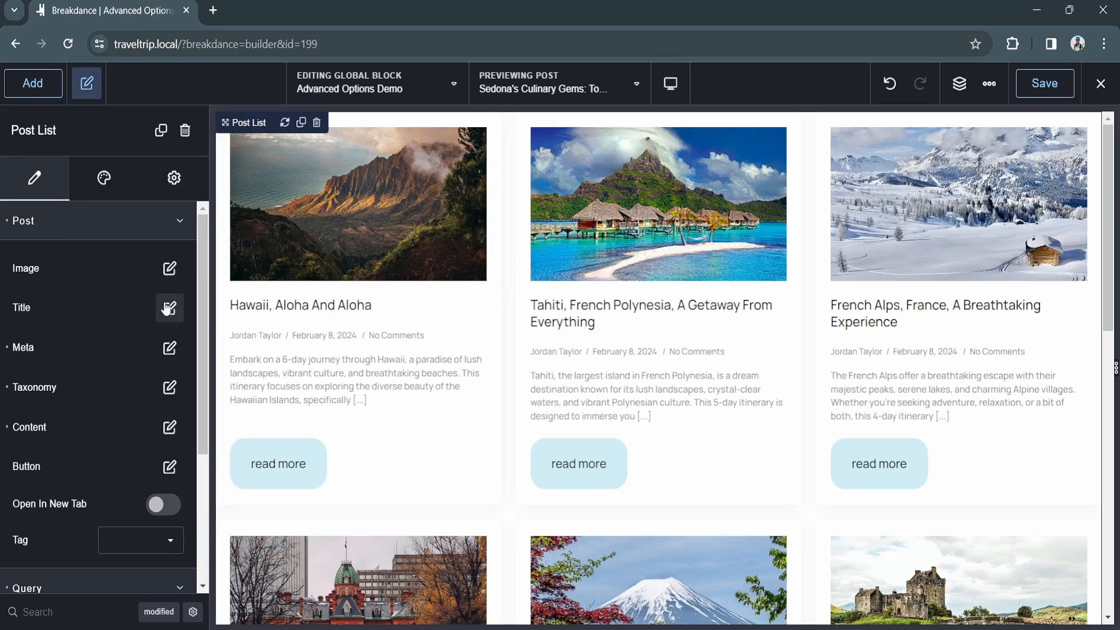
pyautogui.click(169, 308)
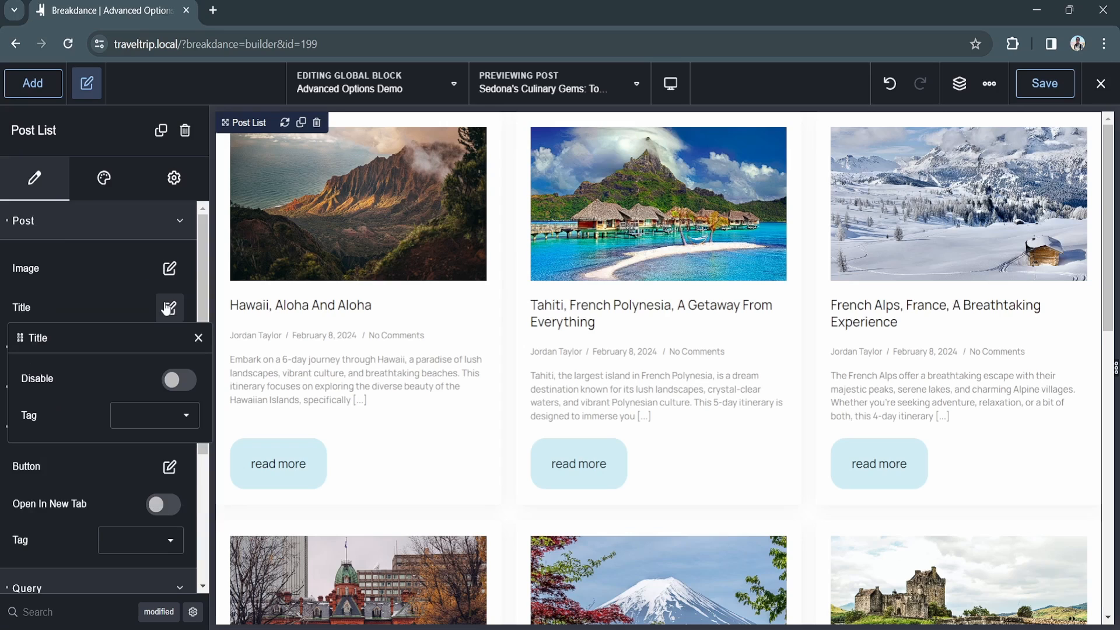
pyautogui.click(154, 415)
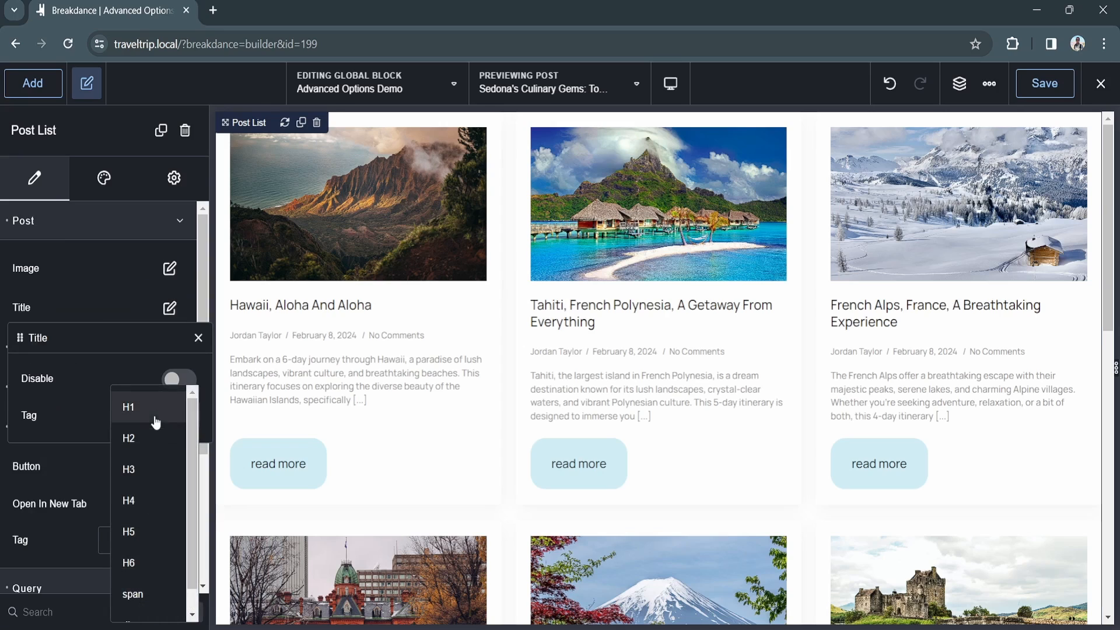
pyautogui.click(169, 349)
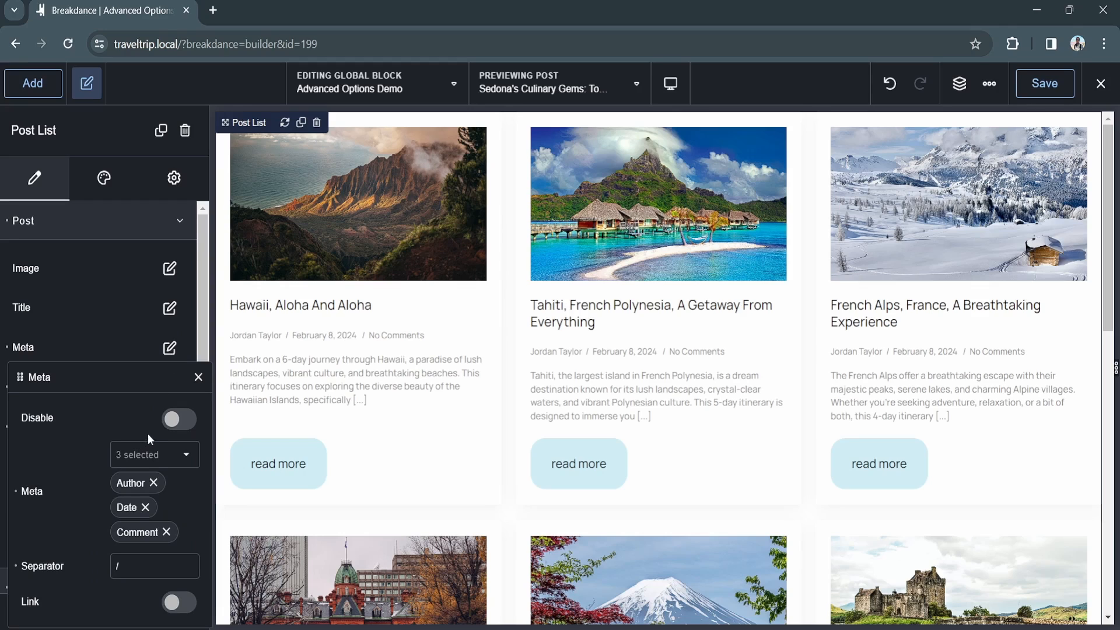
# Replace the meta separator with '-' and turn on linking for meta details.
pyautogui.click(154, 455)
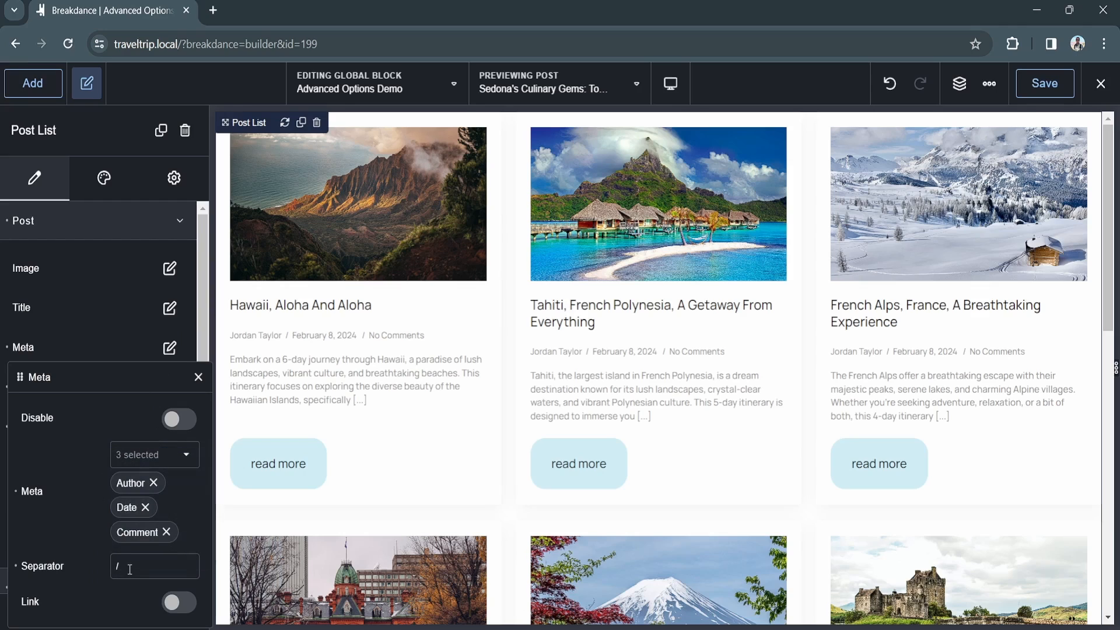
pyautogui.write('-')
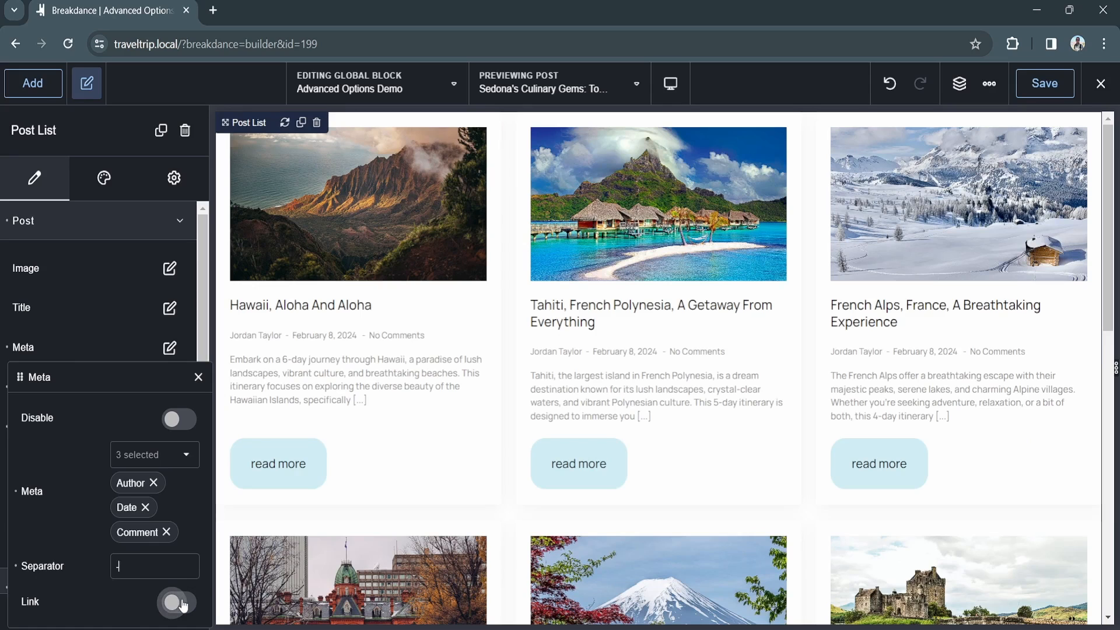
pyautogui.click(177, 603)
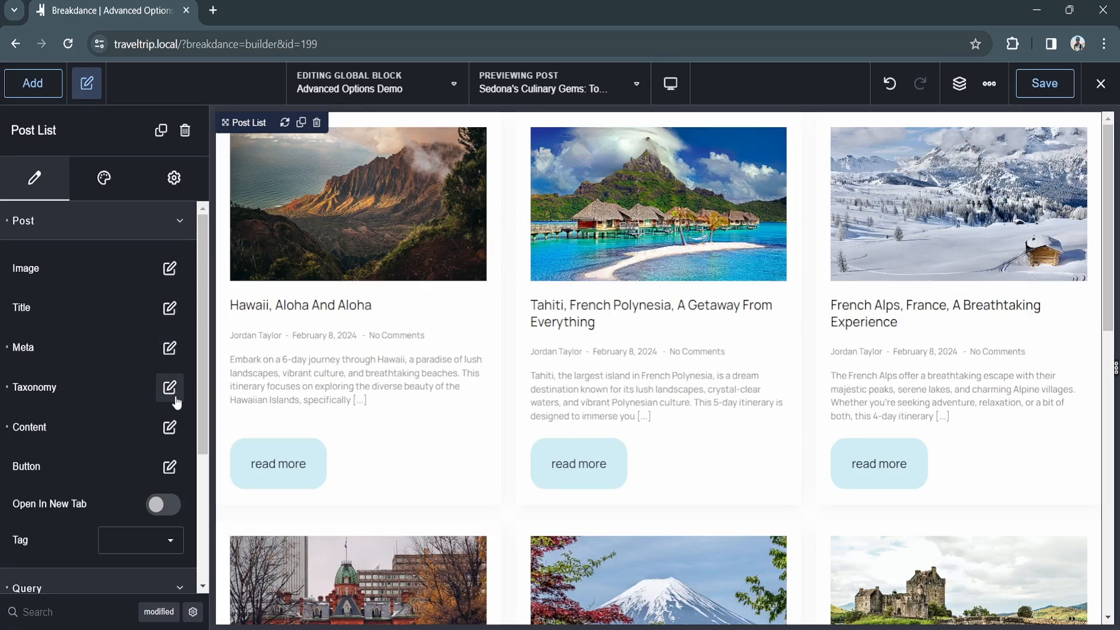
# Show the Locations taxonomy on each post, with term linking turned on.
pyautogui.click(169, 388)
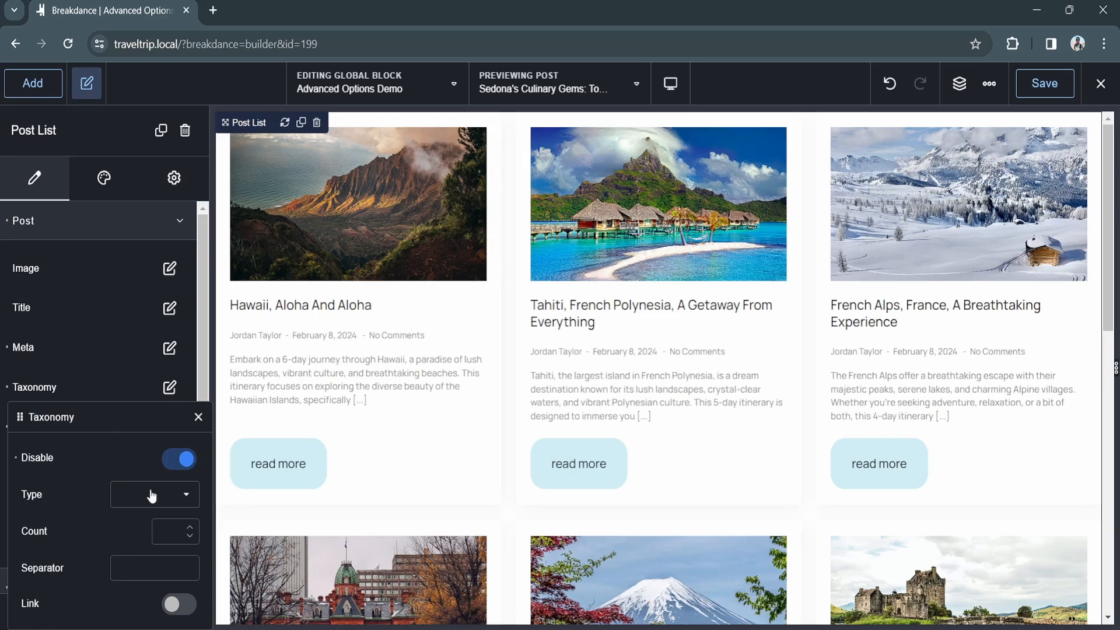
pyautogui.click(154, 495)
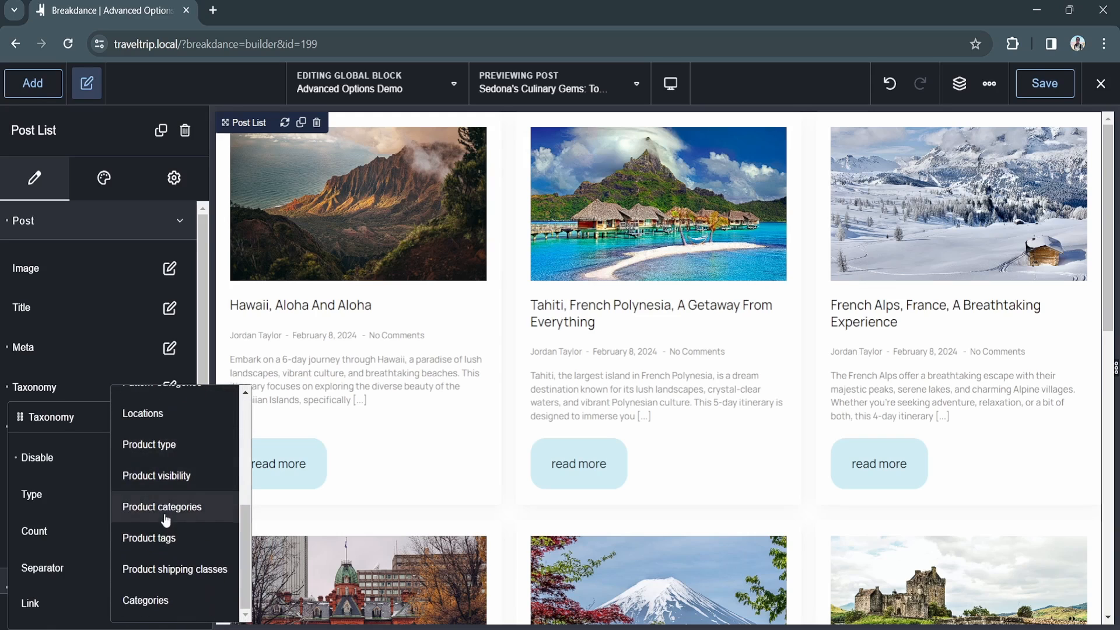
pyautogui.click(142, 413)
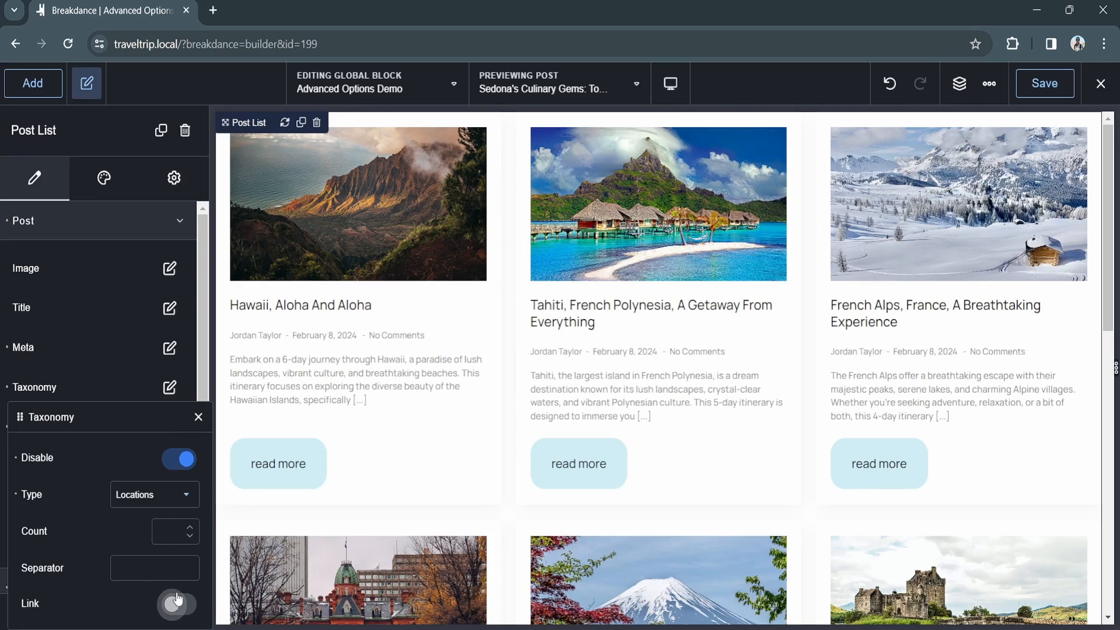
pyautogui.click(178, 458)
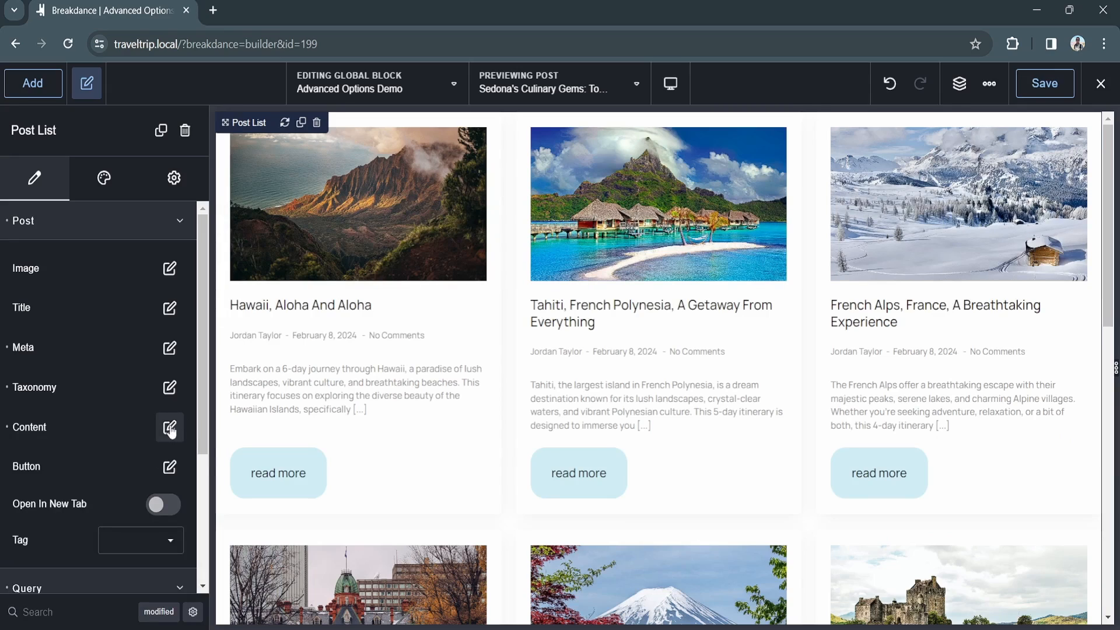
# Choose the post content display, set button text to 'Explore Now', and pick the wrapper tag.
pyautogui.click(169, 428)
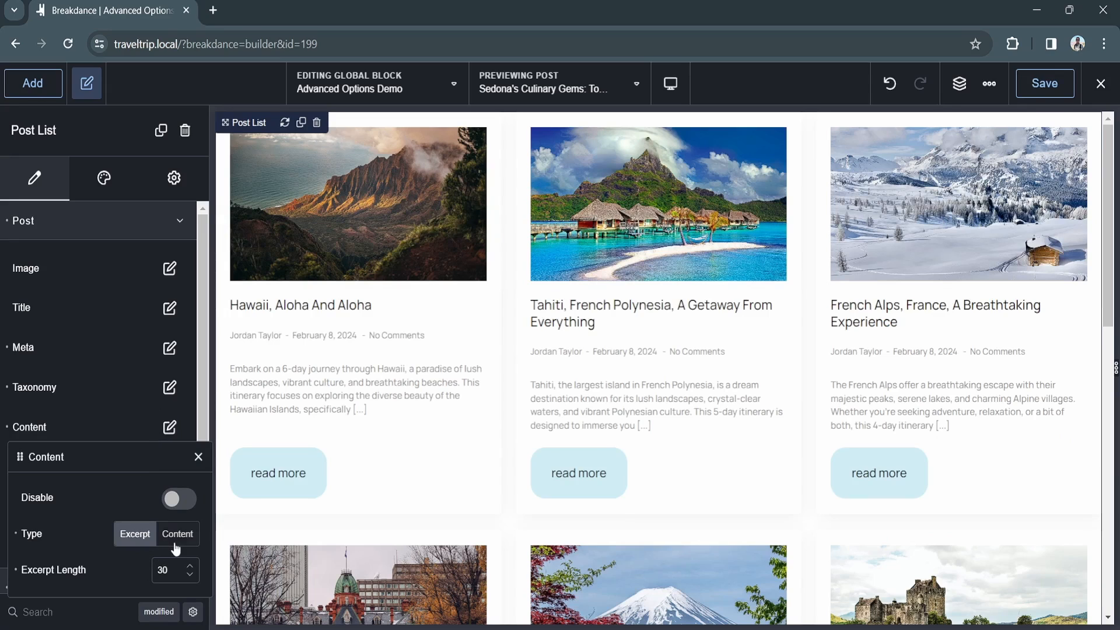
pyautogui.click(177, 534)
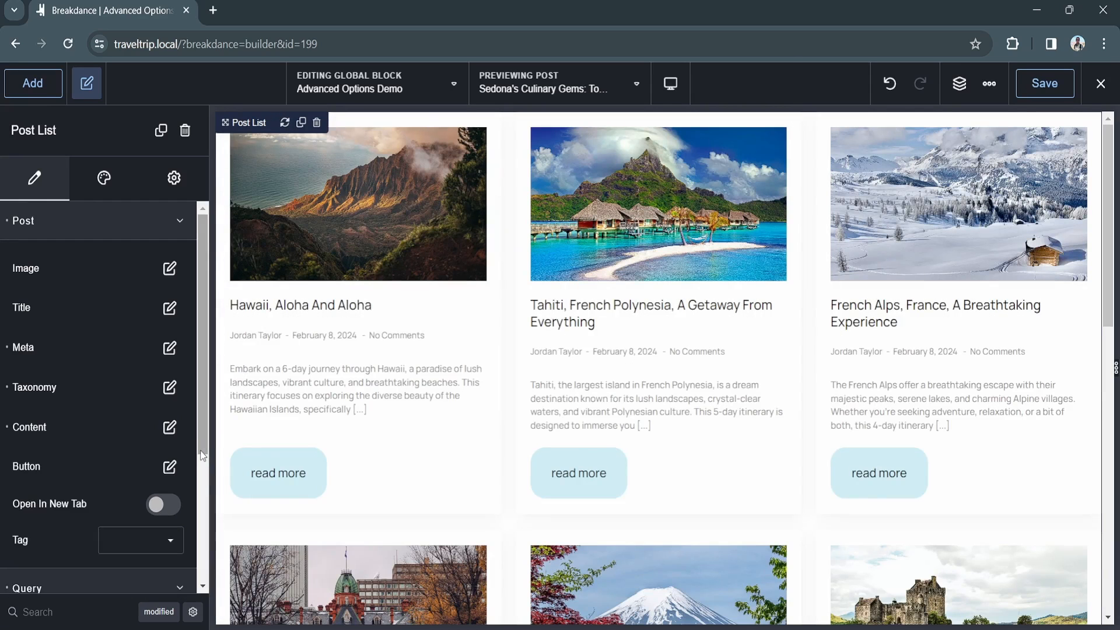
pyautogui.click(169, 467)
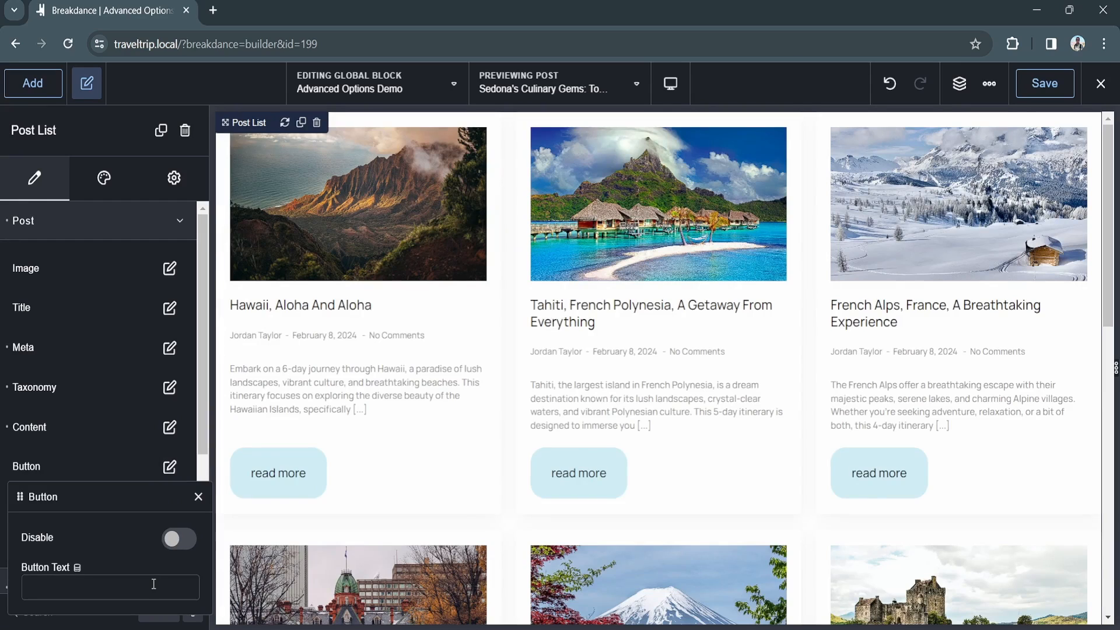
pyautogui.write('Explore Now')
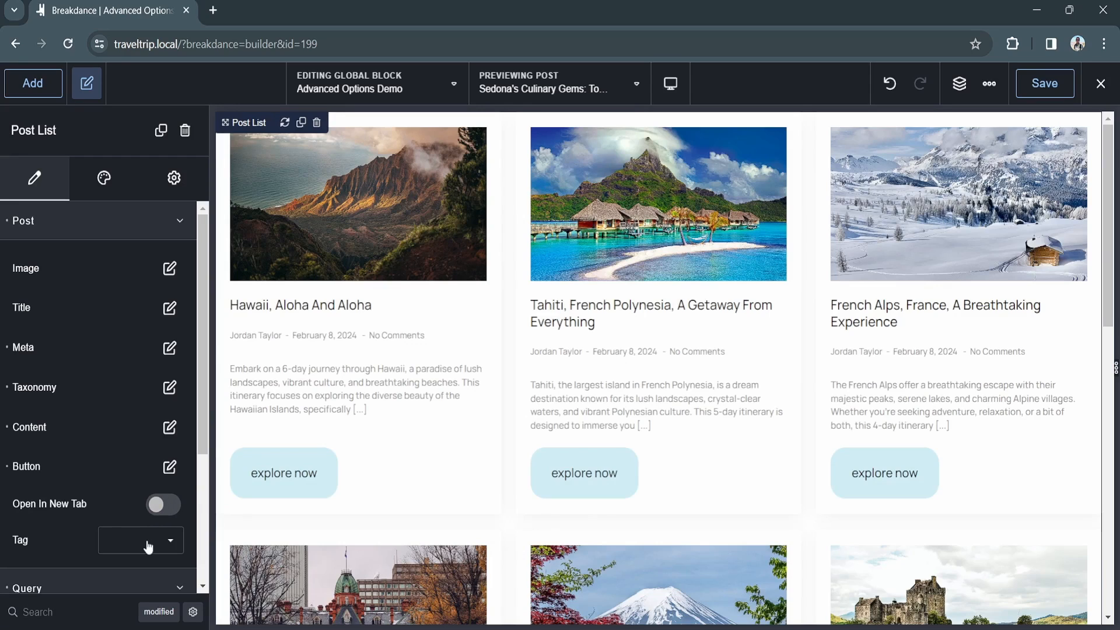
pyautogui.click(140, 540)
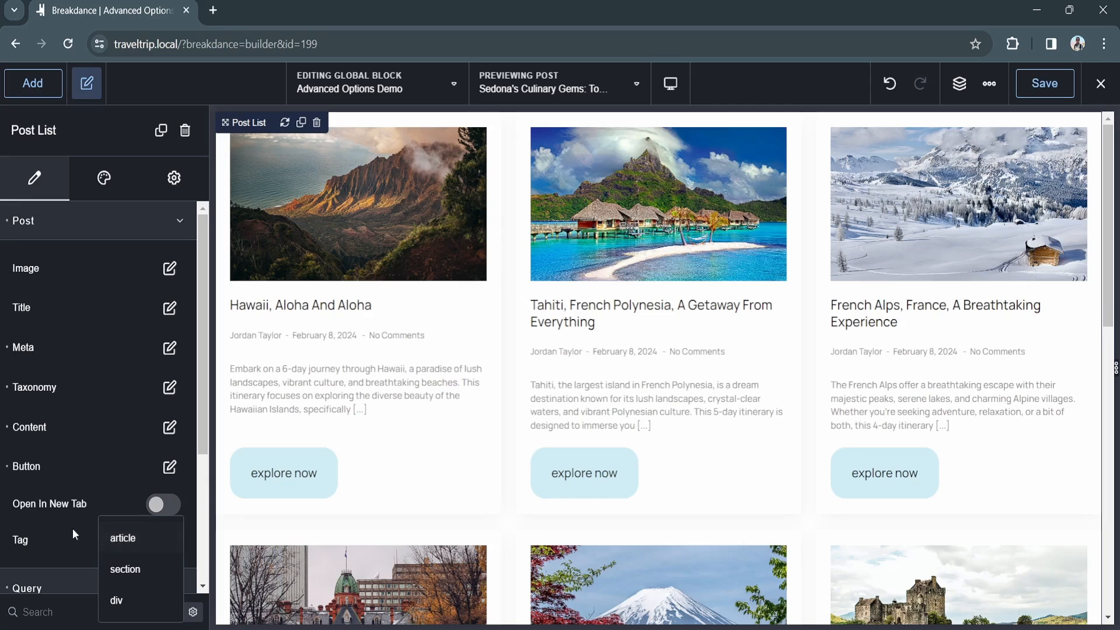
pyautogui.click(103, 178)
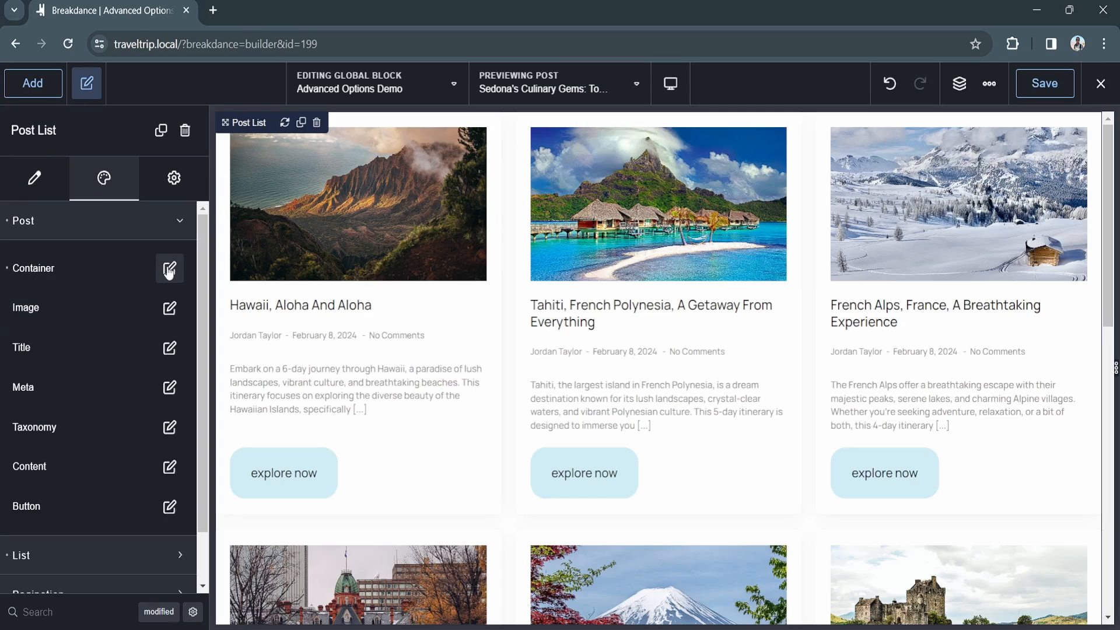
pyautogui.click(169, 268)
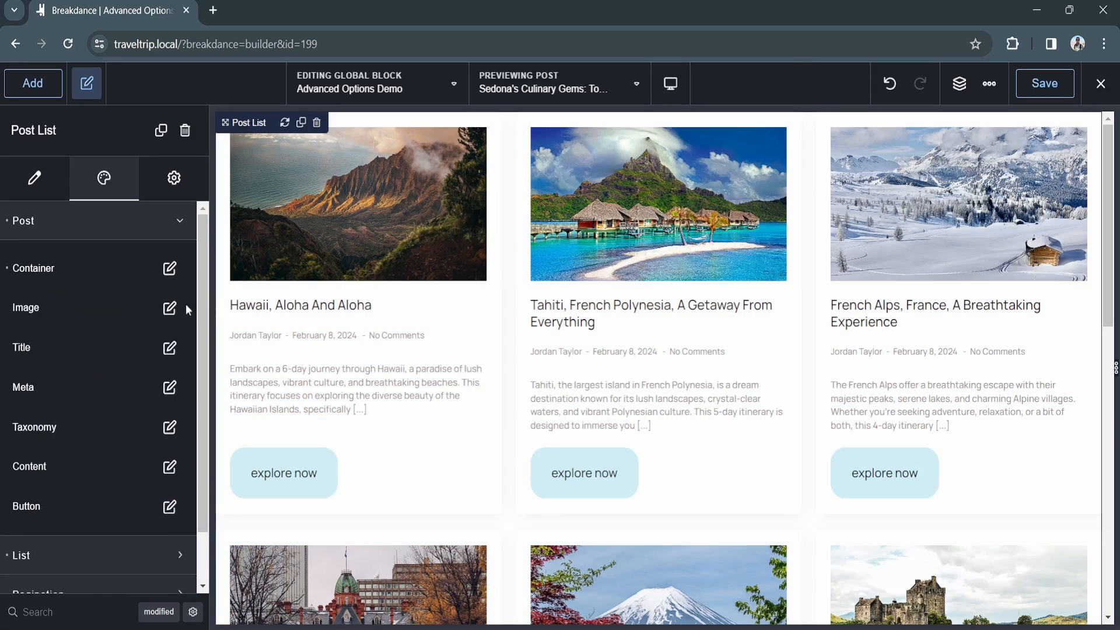
pyautogui.click(169, 308)
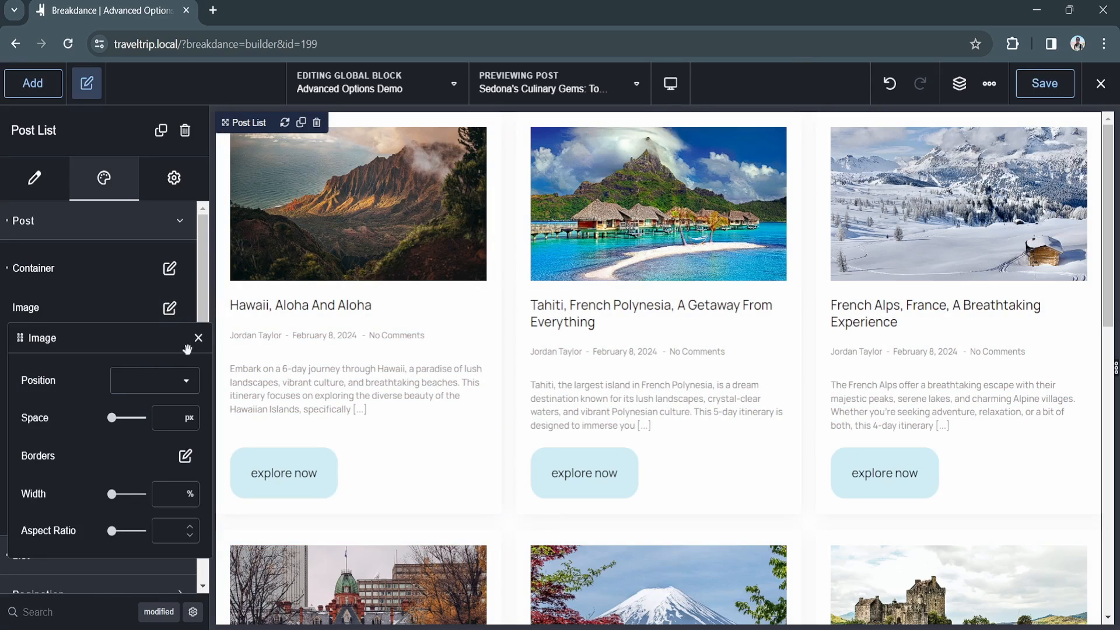
pyautogui.moveTo(198, 341)
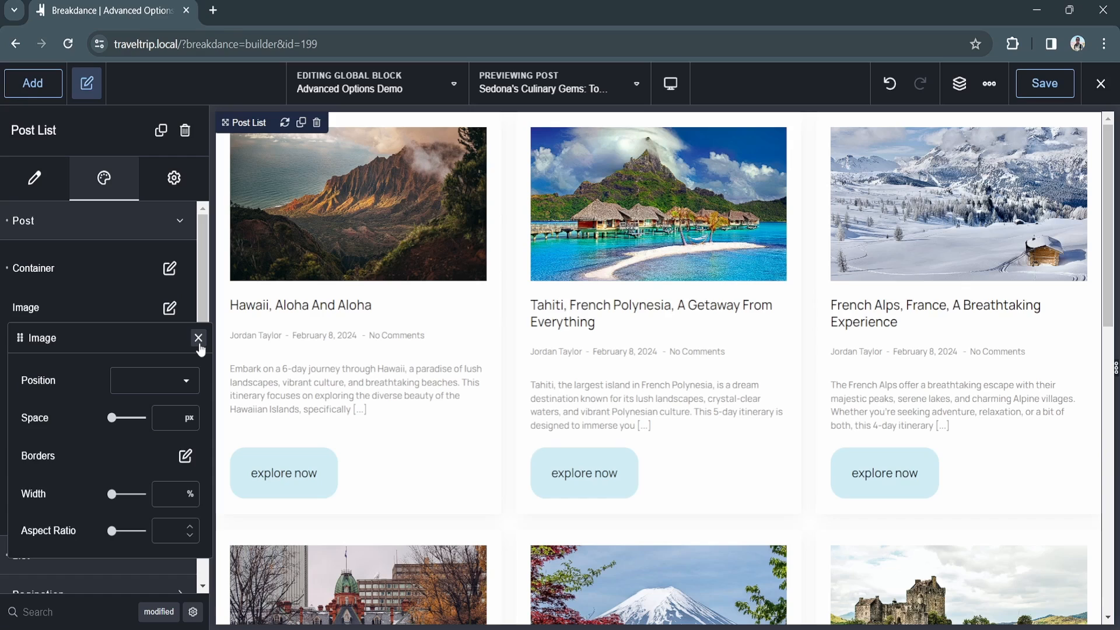
pyautogui.click(198, 338)
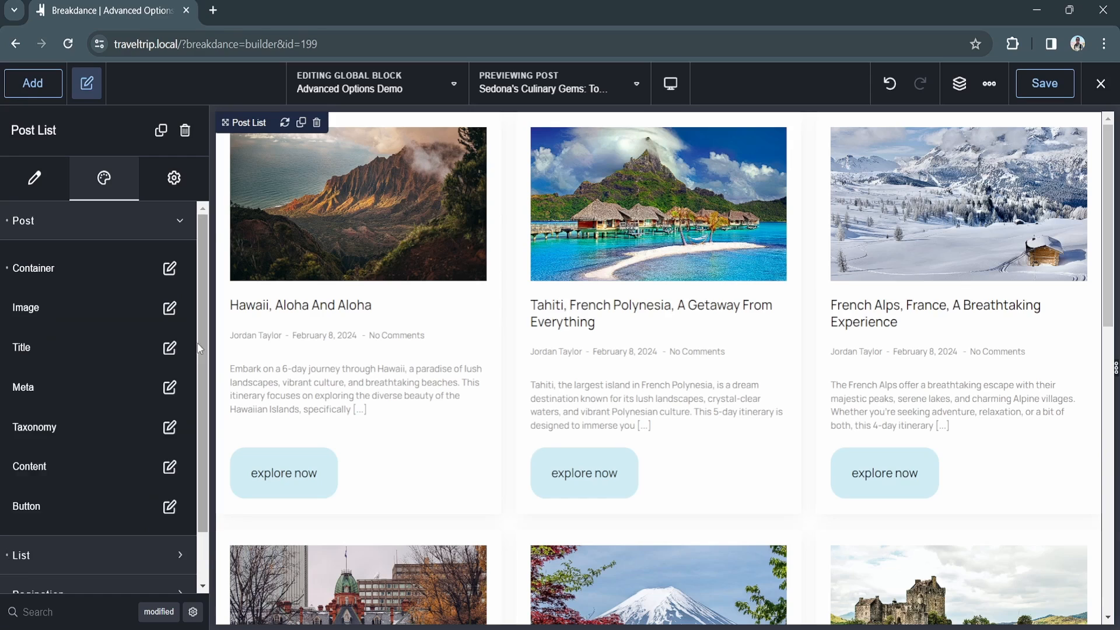
pyautogui.click(169, 347)
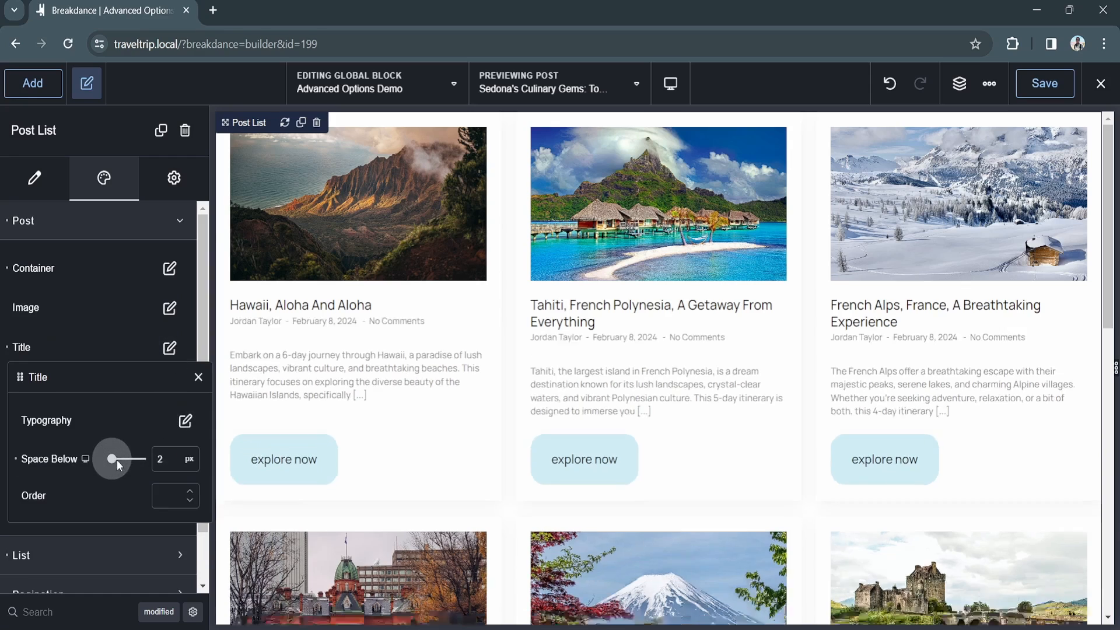
pyautogui.moveTo(112, 459); pyautogui.dragTo(127, 458)
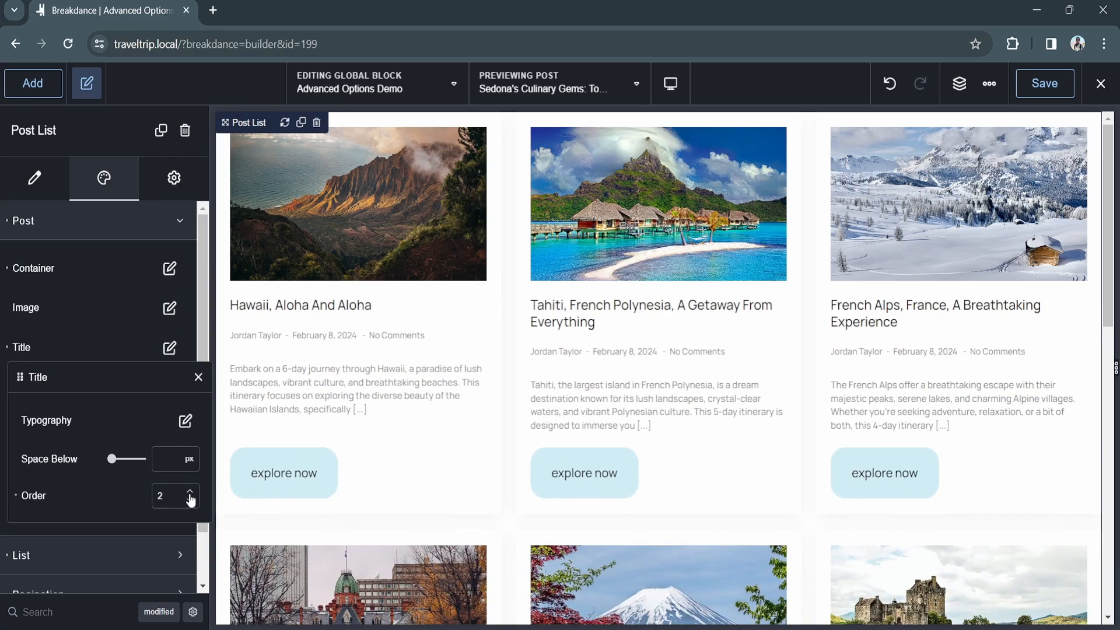
pyautogui.click(192, 491)
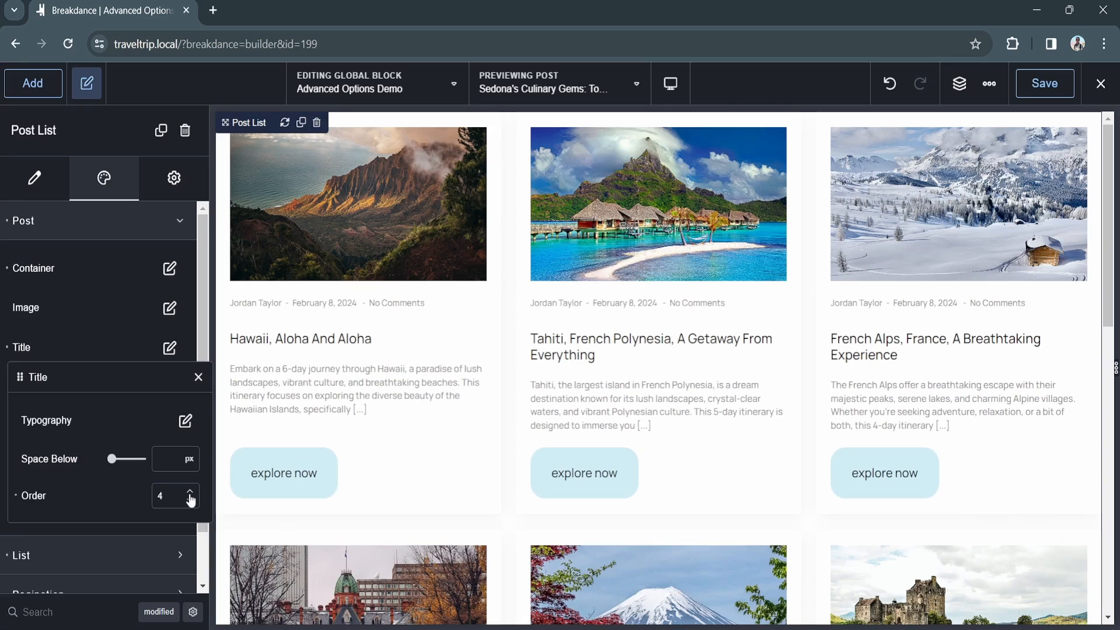
pyautogui.click(190, 501)
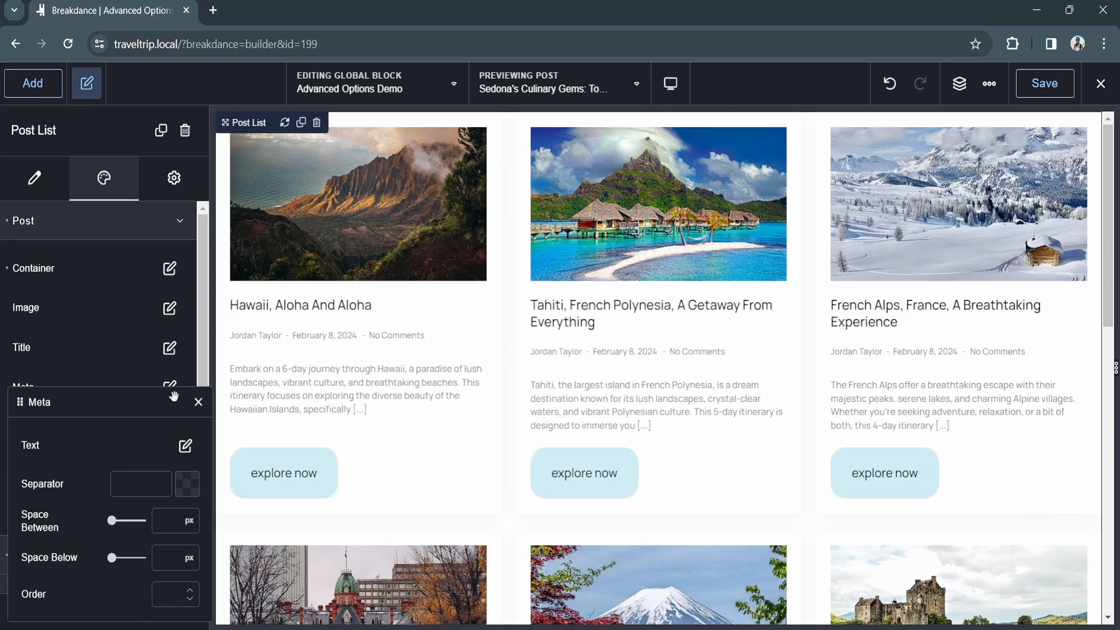
pyautogui.moveTo(182, 403)
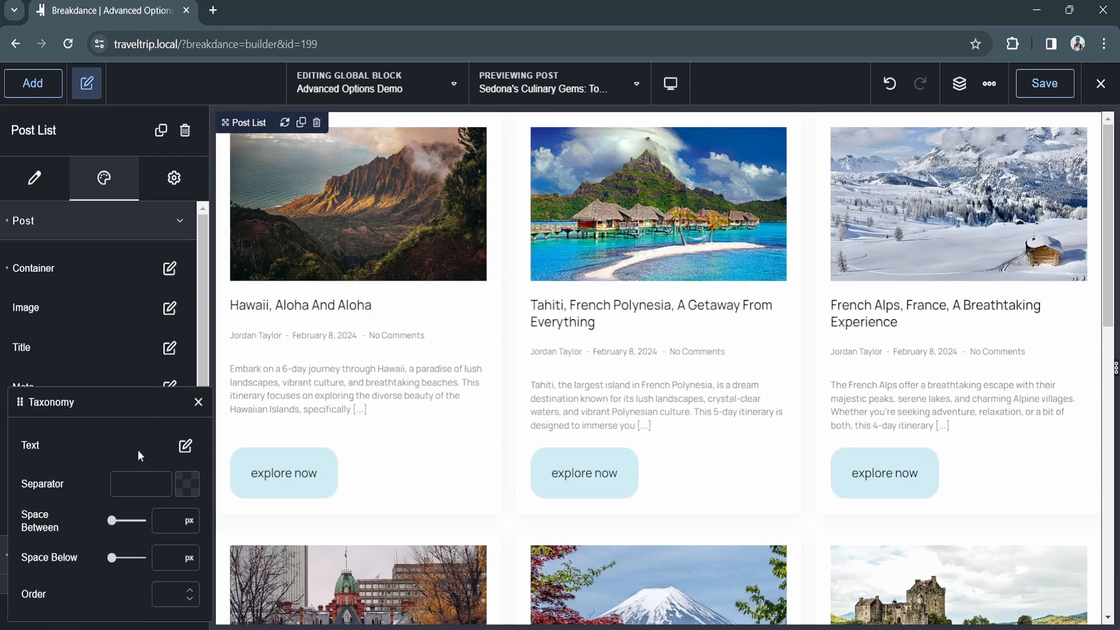
pyautogui.click(198, 402)
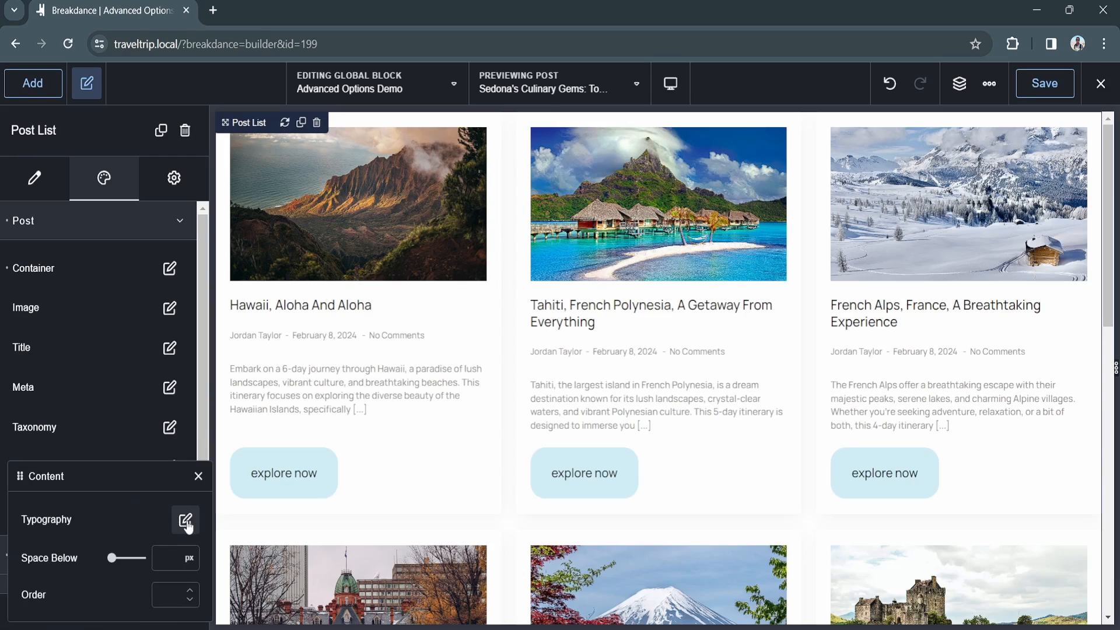
pyautogui.moveTo(201, 484)
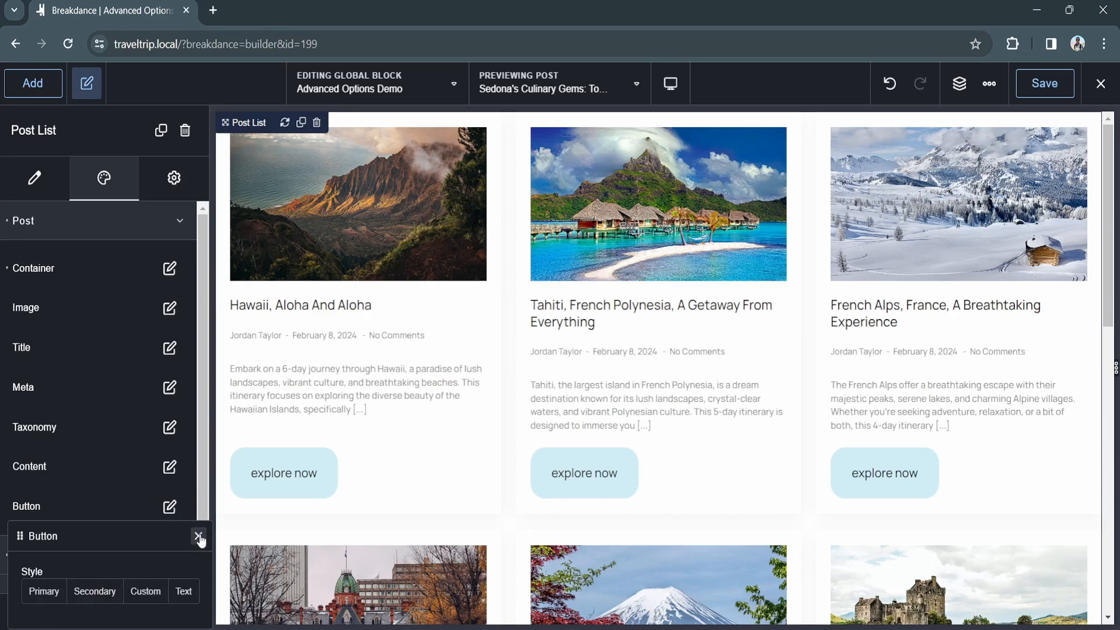
pyautogui.click(198, 536)
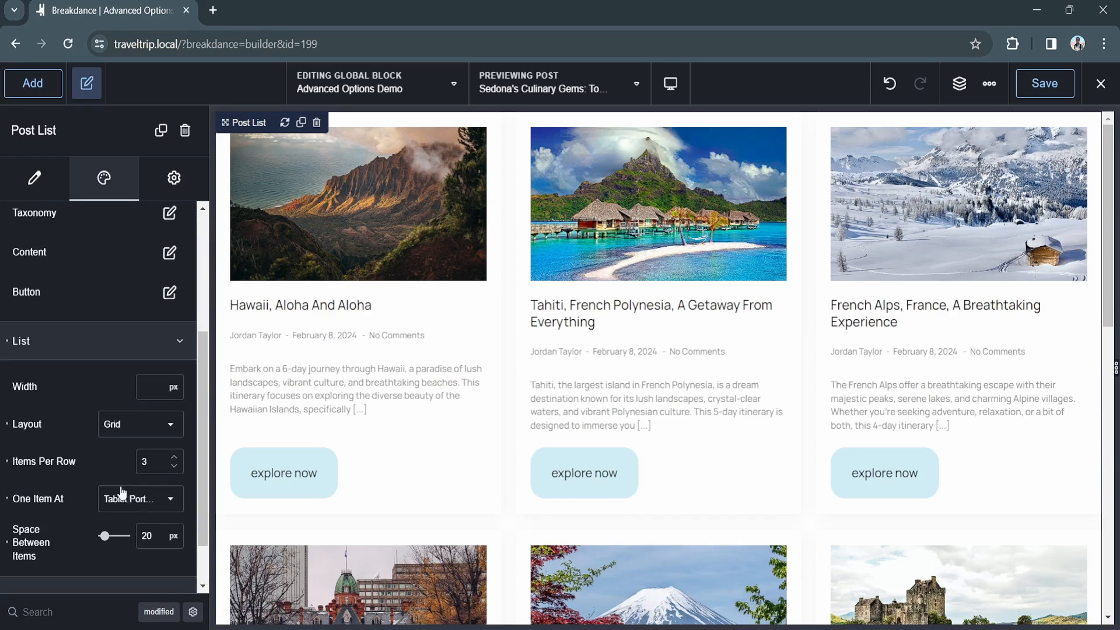
# Set Items Per Row to 4 and review the One Item At breakpoint.
pyautogui.scroll(-3)
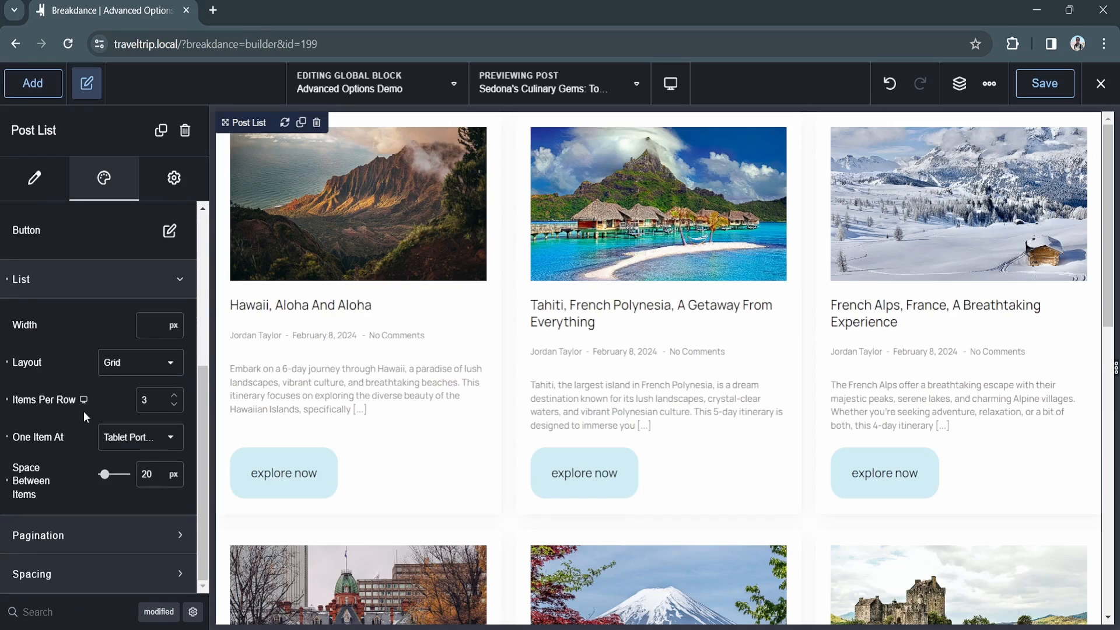
pyautogui.moveTo(92, 389)
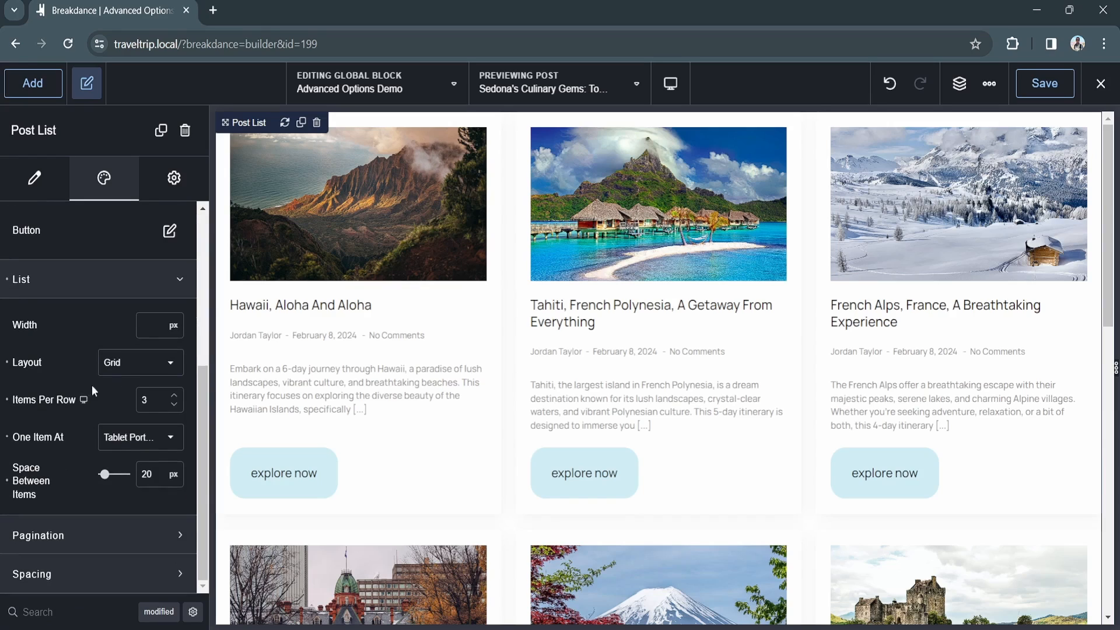
pyautogui.click(152, 400)
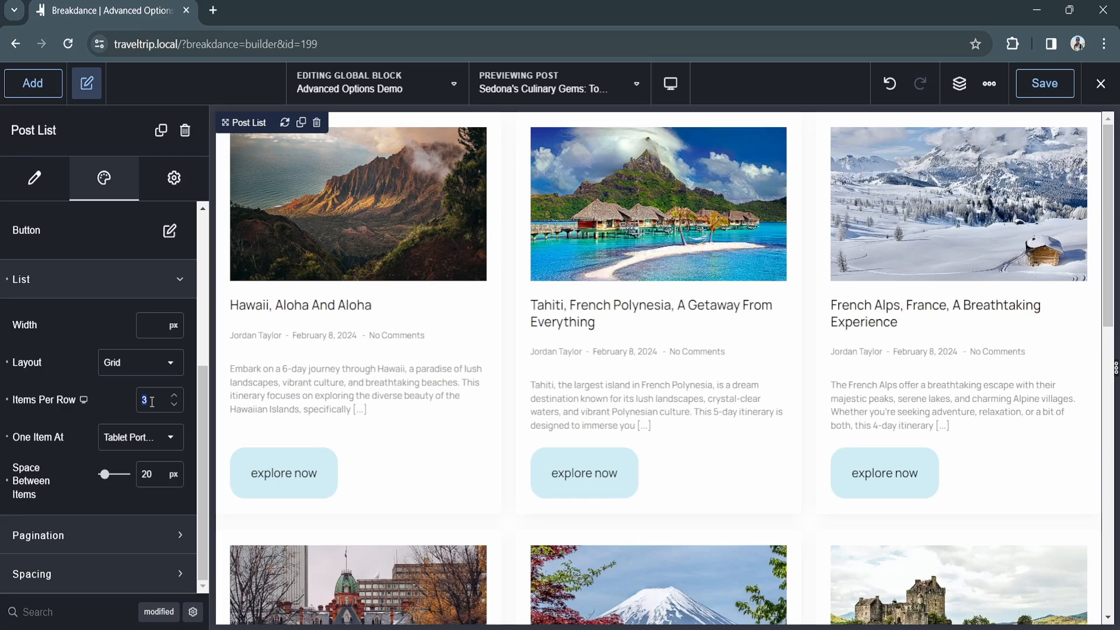
pyautogui.click(174, 394)
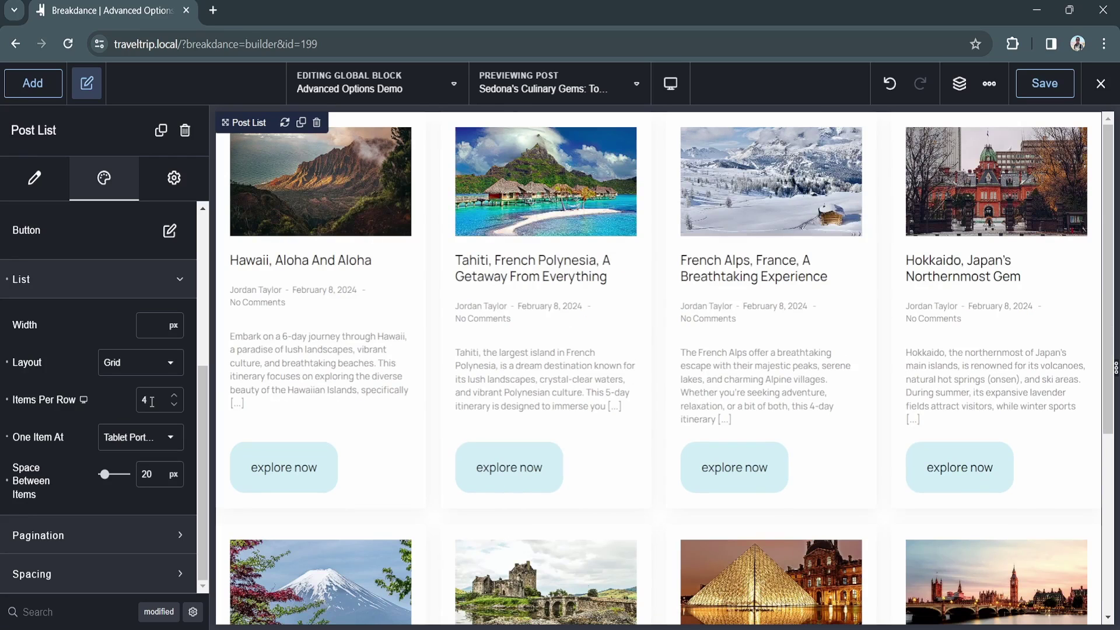
pyautogui.click(140, 437)
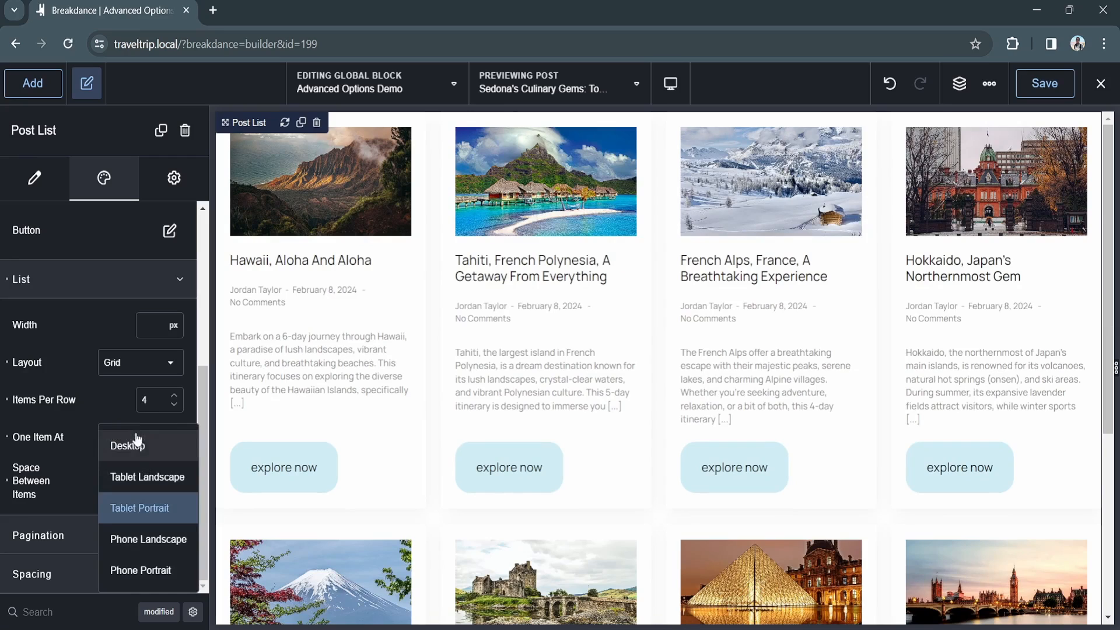
pyautogui.moveTo(148, 476)
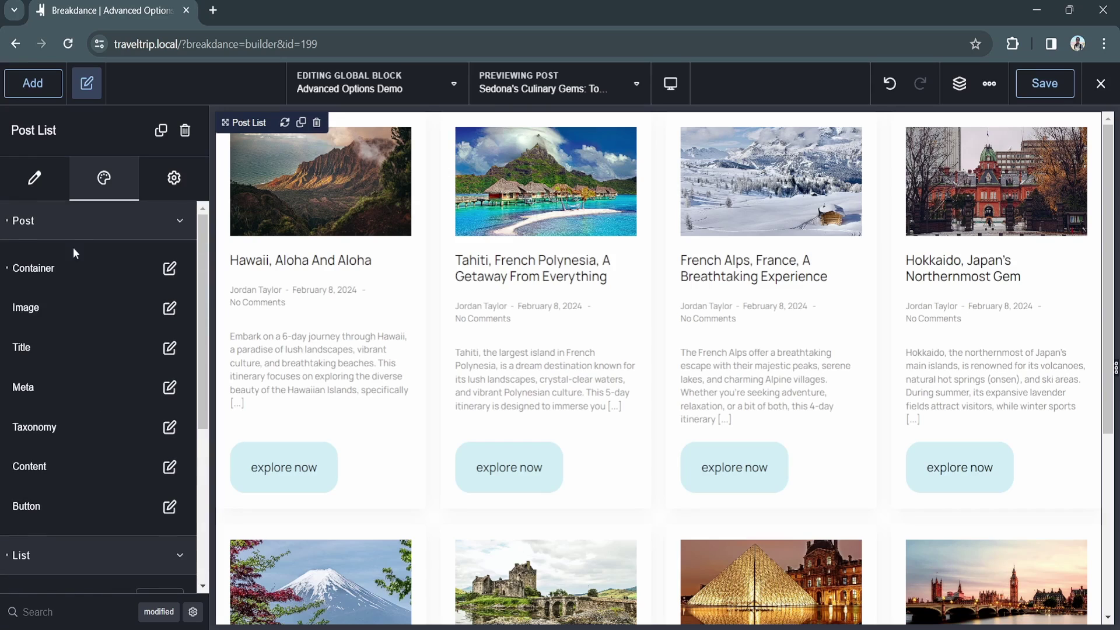
# Switch to the Content tab and launch Edit Query for the custom query.
pyautogui.click(34, 179)
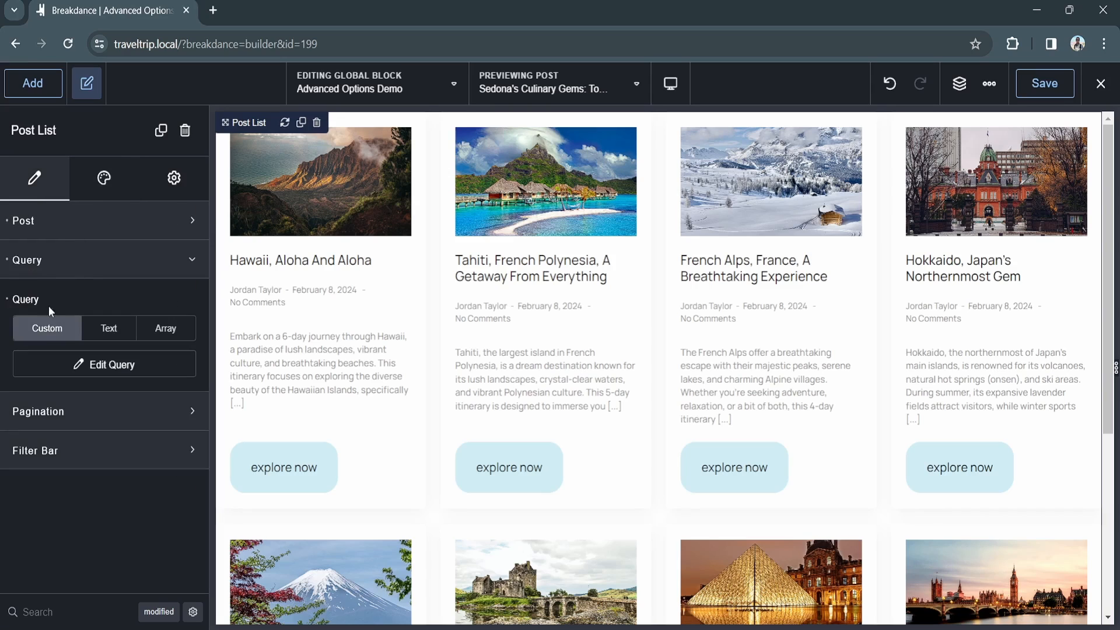
pyautogui.moveTo(57, 369)
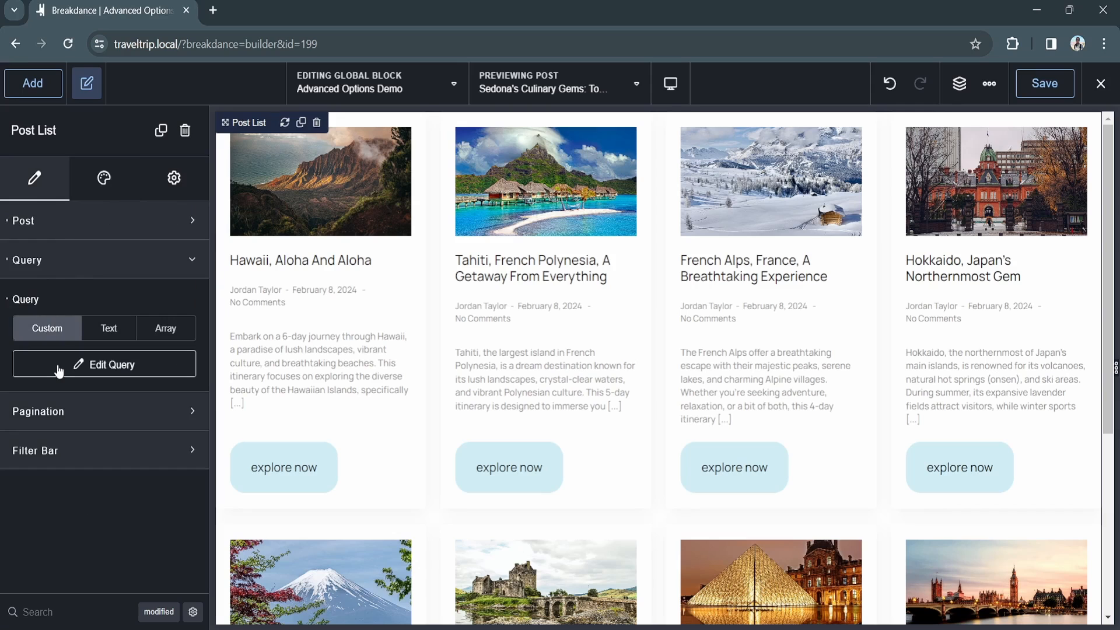
pyautogui.click(104, 364)
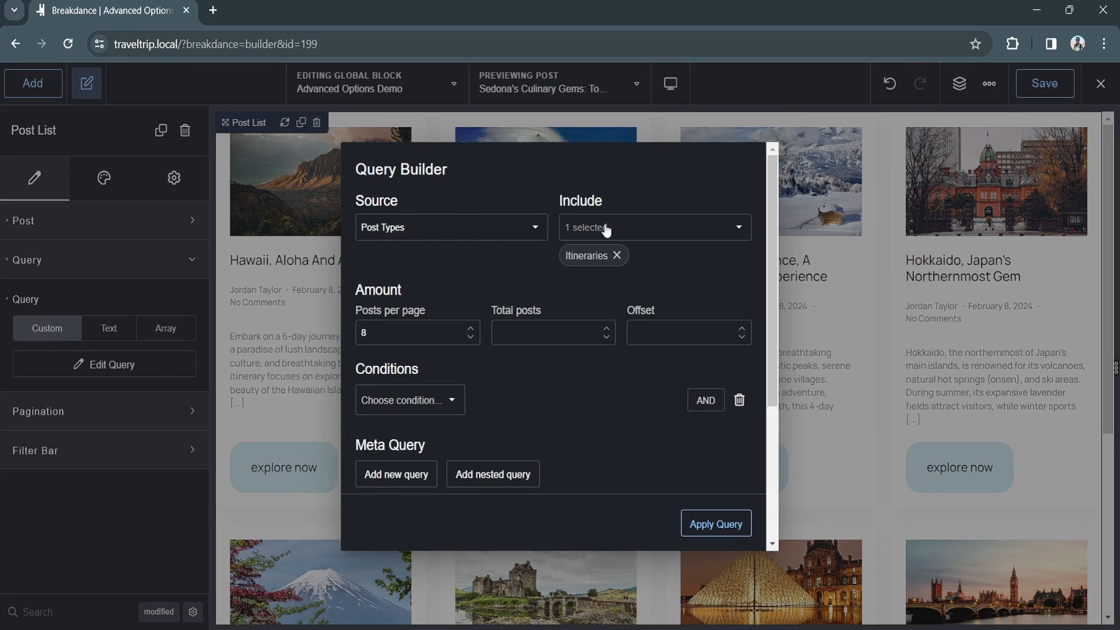
# Include Itineraries instead of Posts and set posts per page to 6.
pyautogui.click(654, 227)
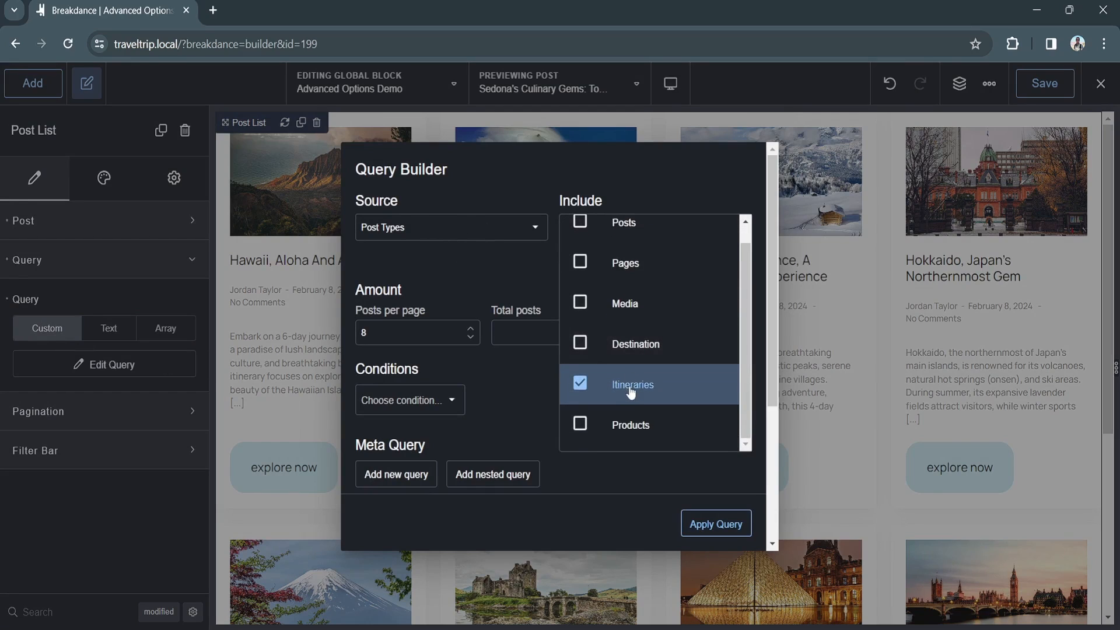
pyautogui.scroll(-3)
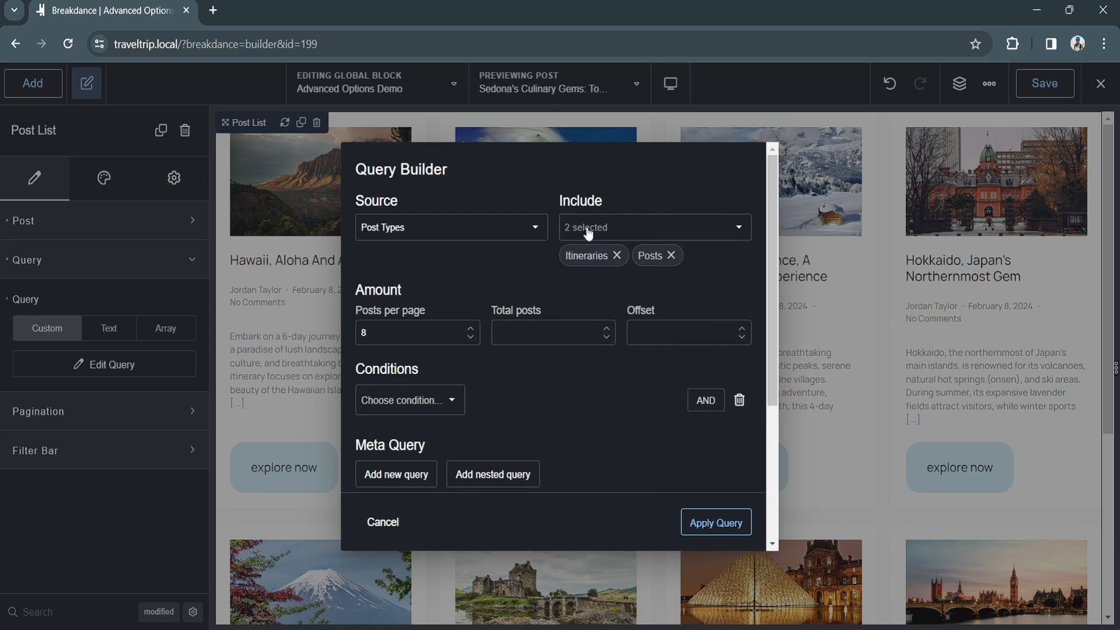
pyautogui.moveTo(671, 255)
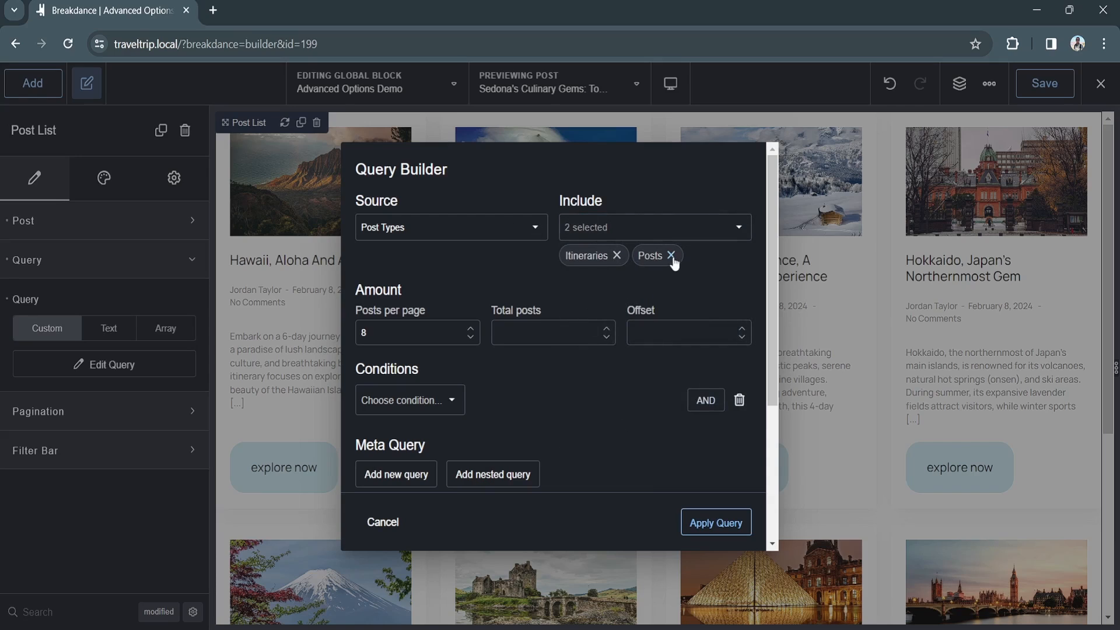
pyautogui.click(671, 256)
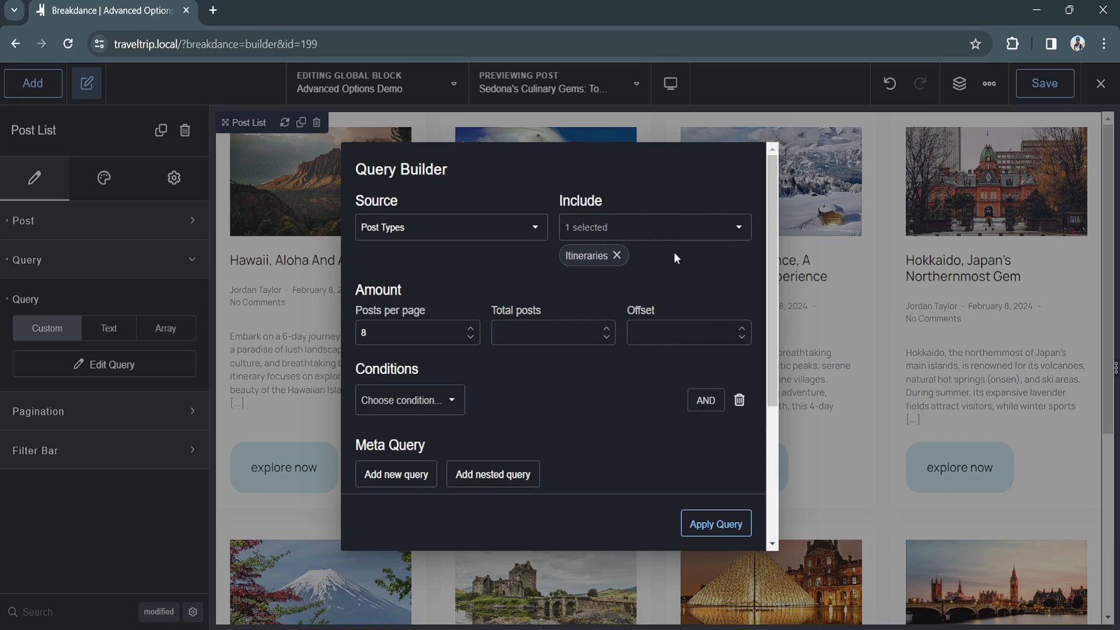
pyautogui.moveTo(439, 309)
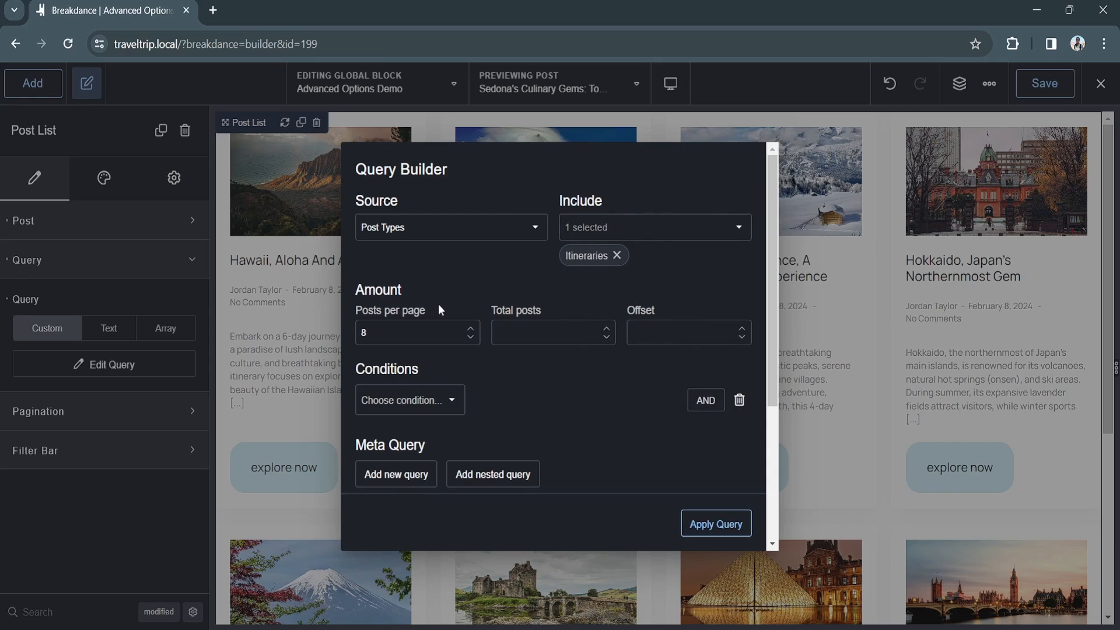
pyautogui.click(407, 332)
pyautogui.write('6')
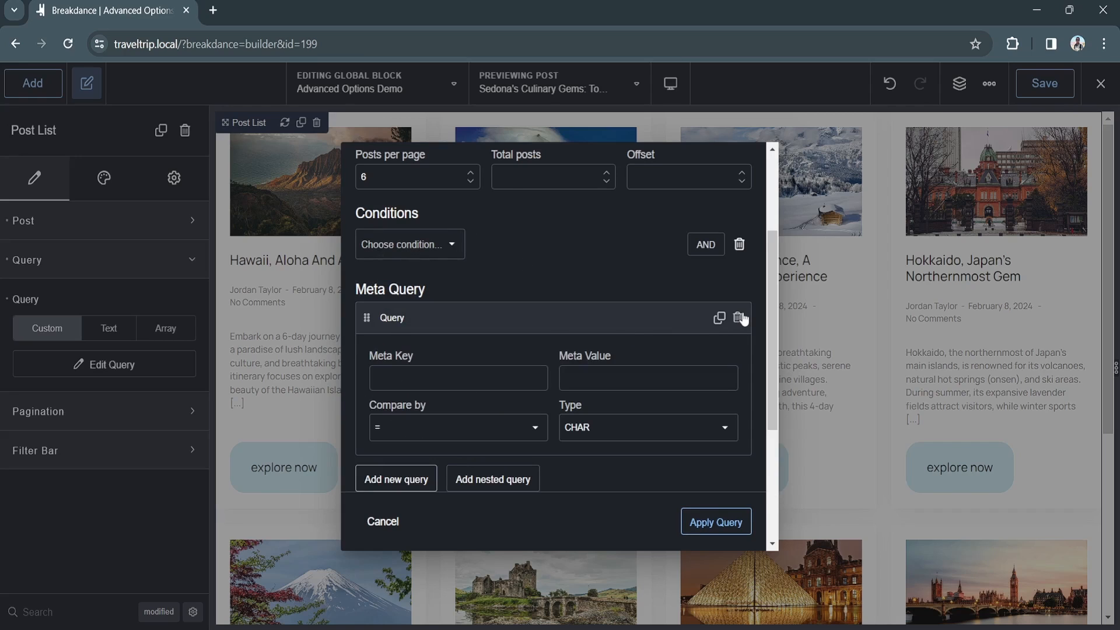
pyautogui.click(738, 317)
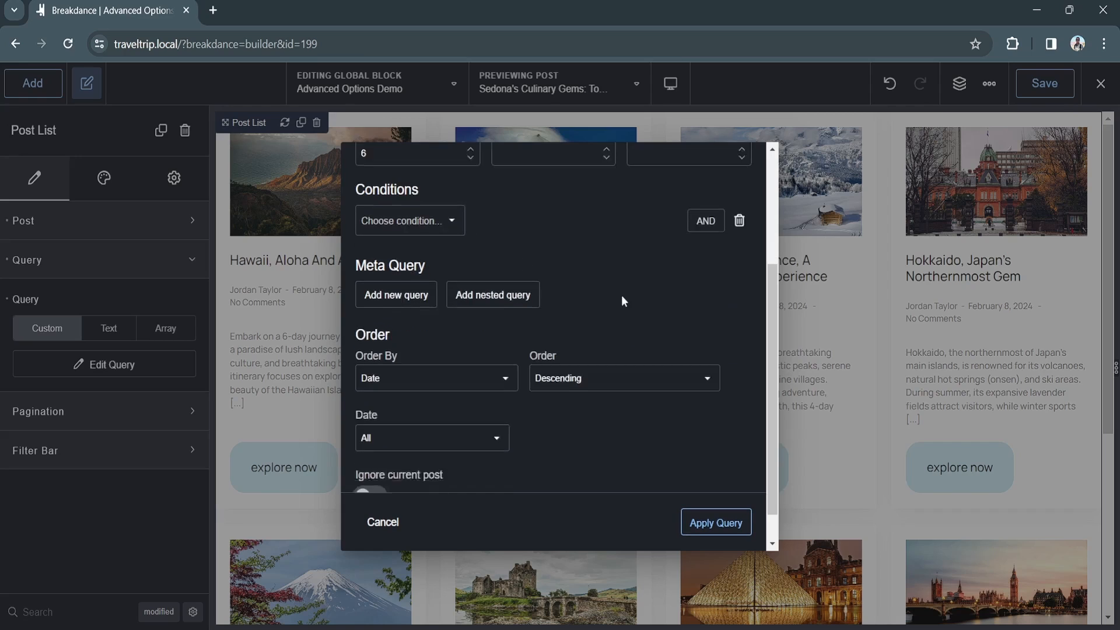
pyautogui.click(437, 378)
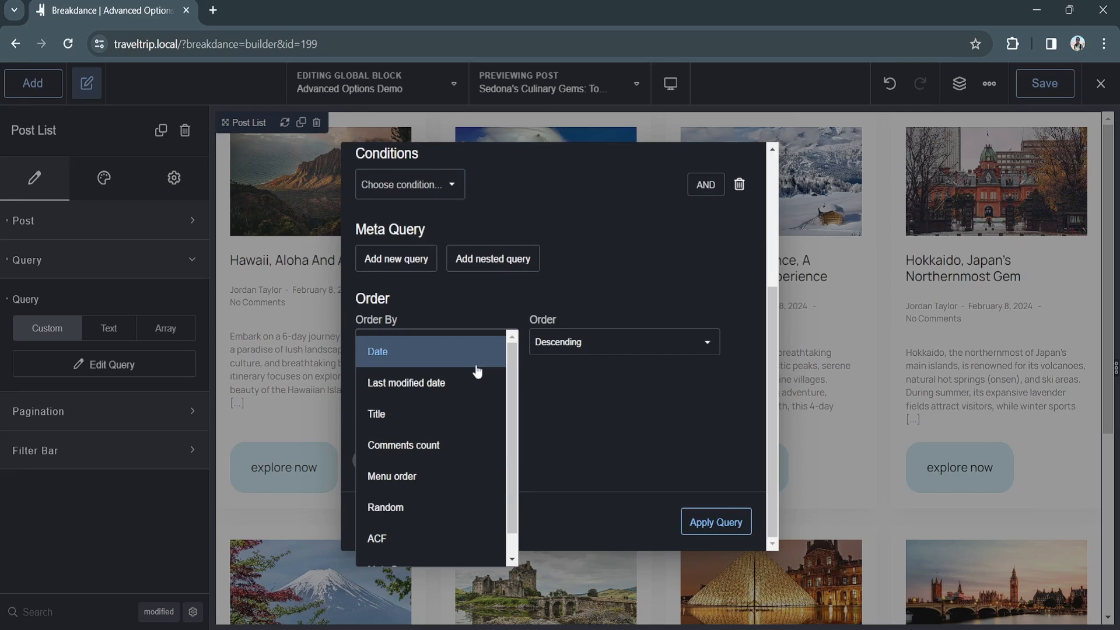
pyautogui.click(377, 351)
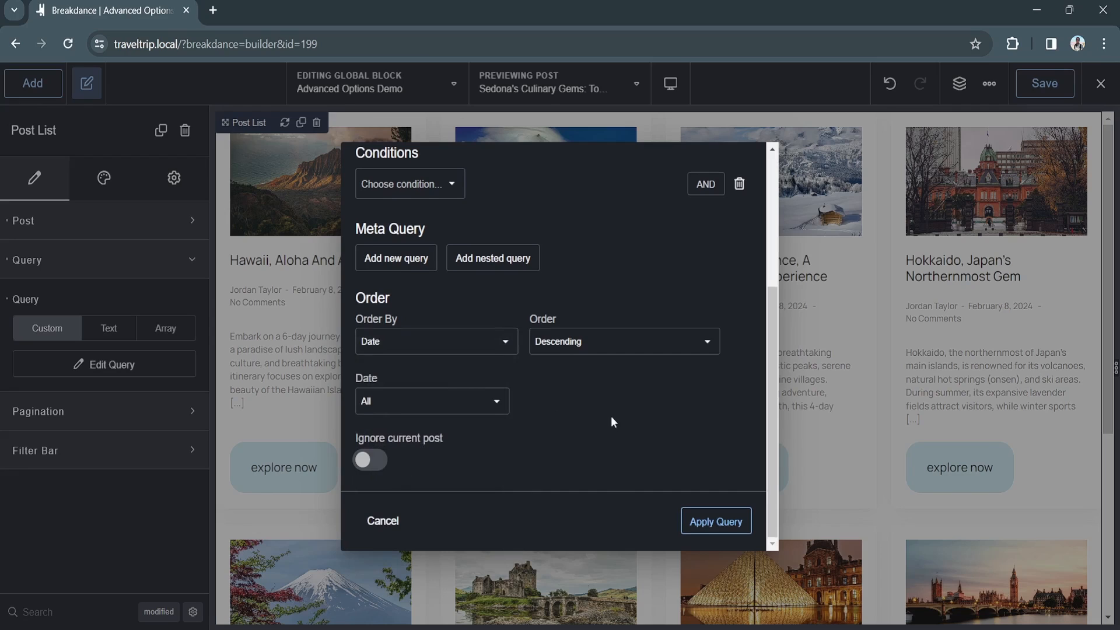
pyautogui.click(432, 401)
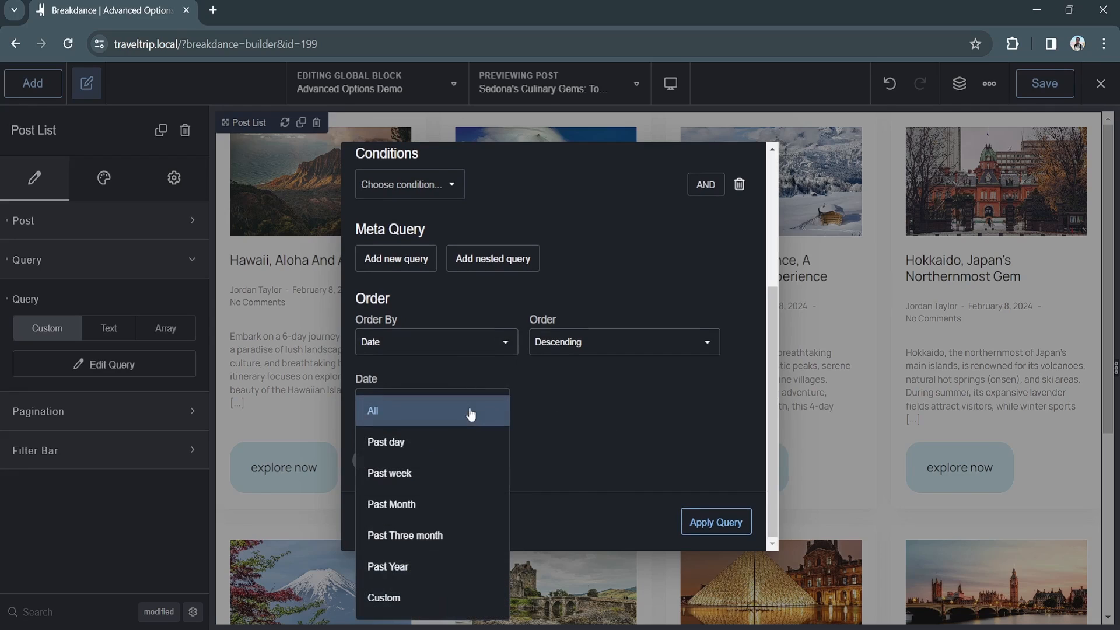
pyautogui.click(373, 410)
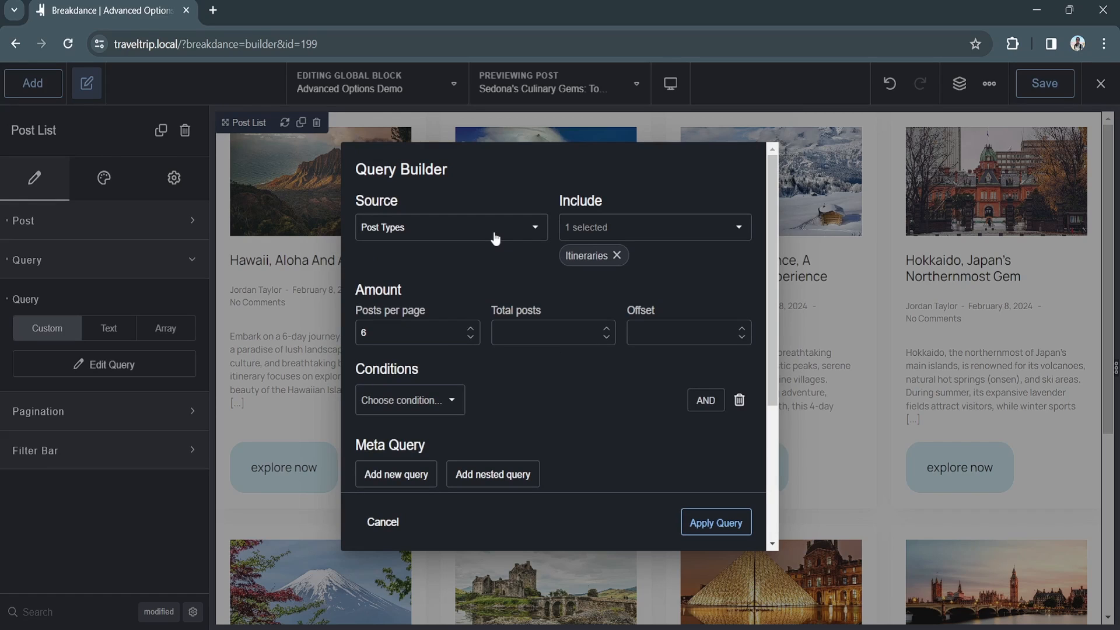
# Try the Related and ACF Relationship sources, revert to Post Types, then choose a text query.
pyautogui.click(452, 227)
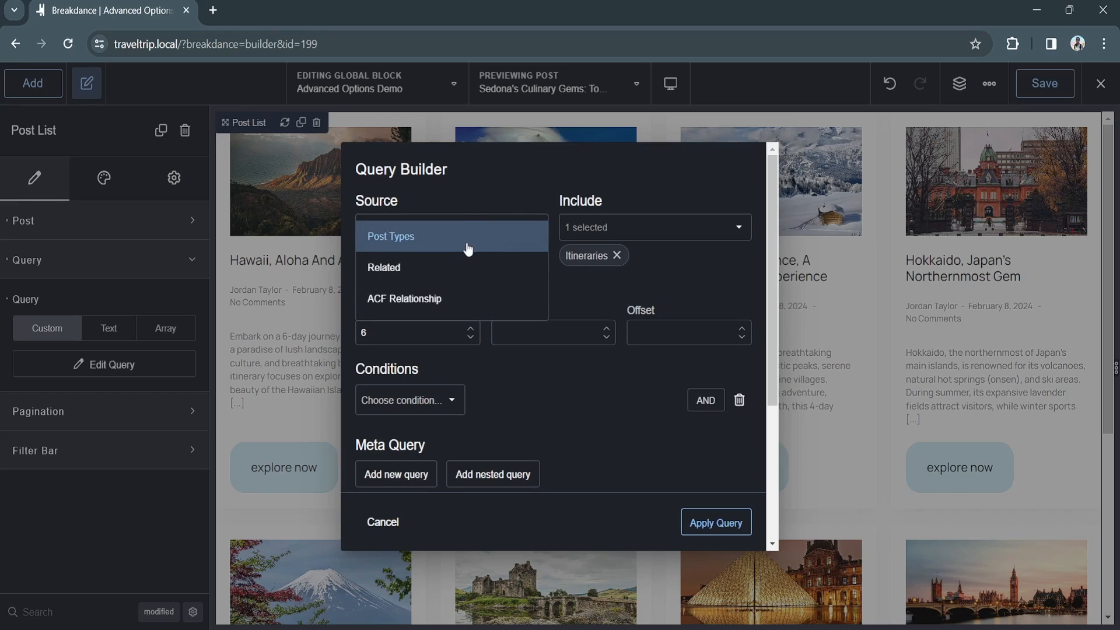
pyautogui.click(383, 267)
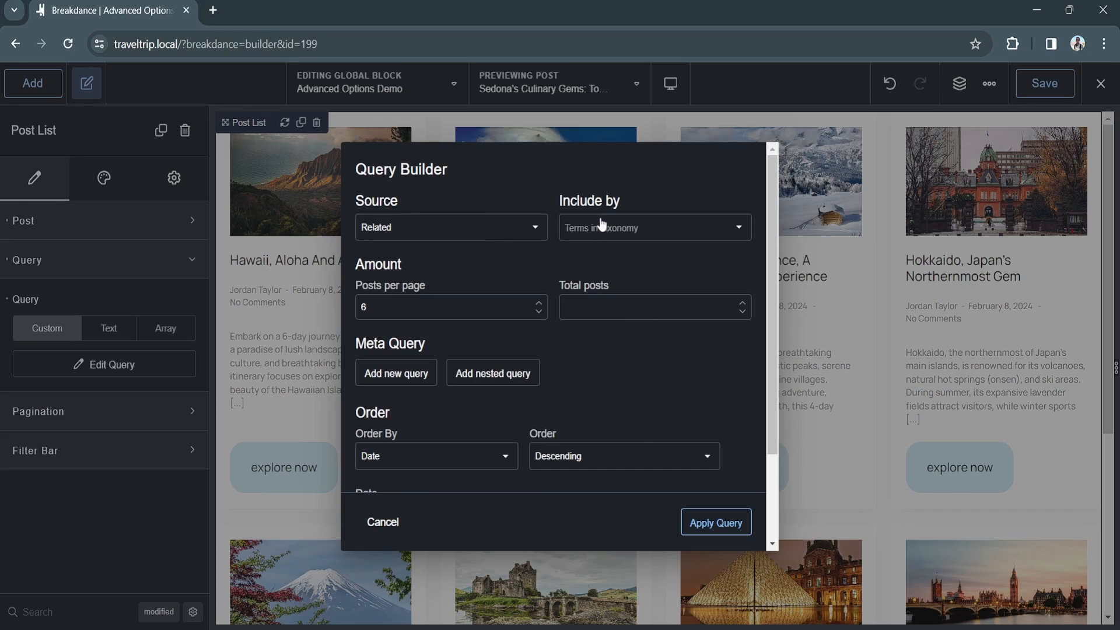
pyautogui.click(450, 227)
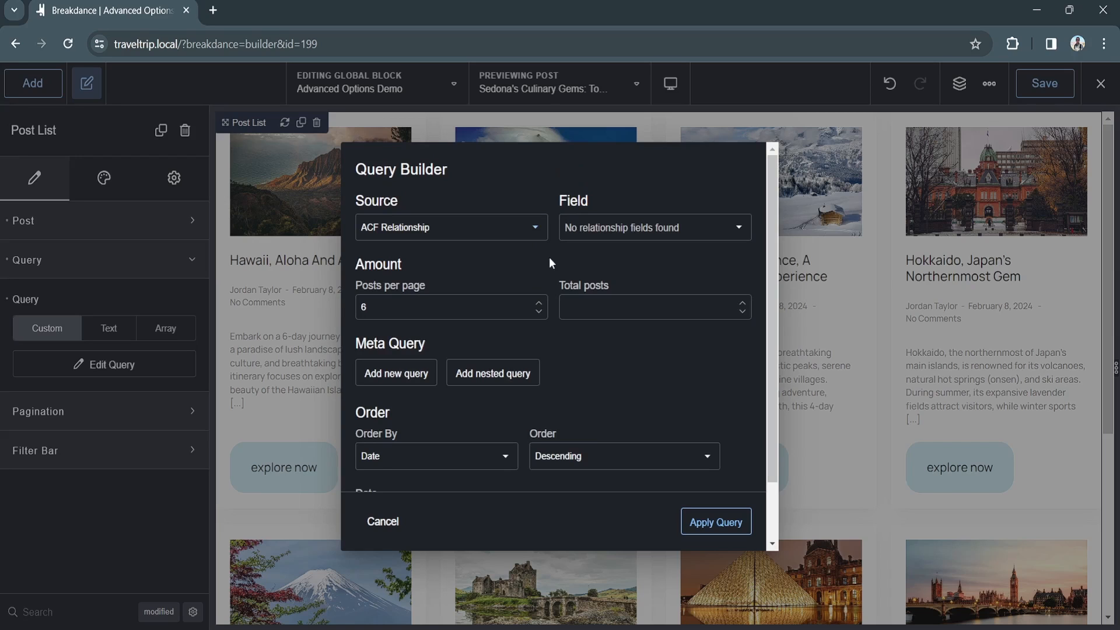
pyautogui.click(451, 227)
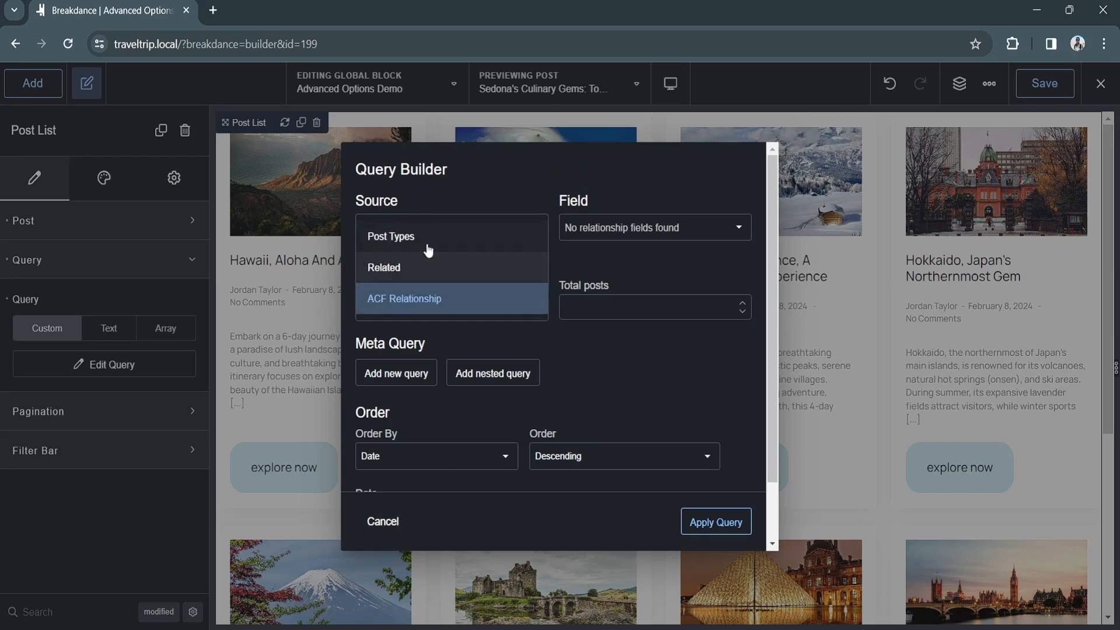
pyautogui.click(383, 521)
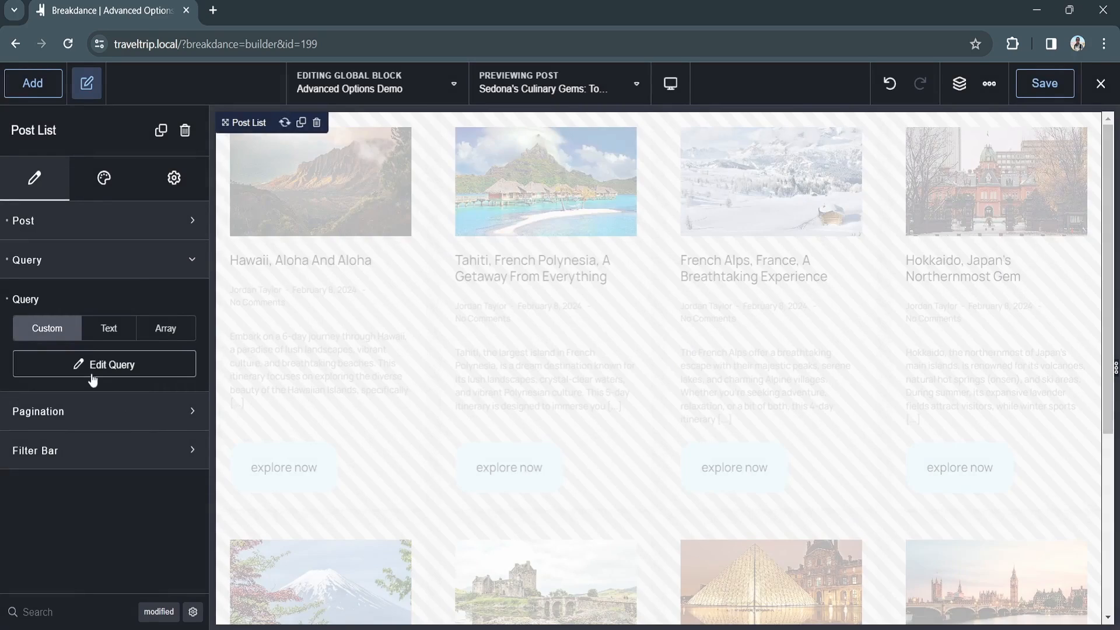
pyautogui.click(109, 328)
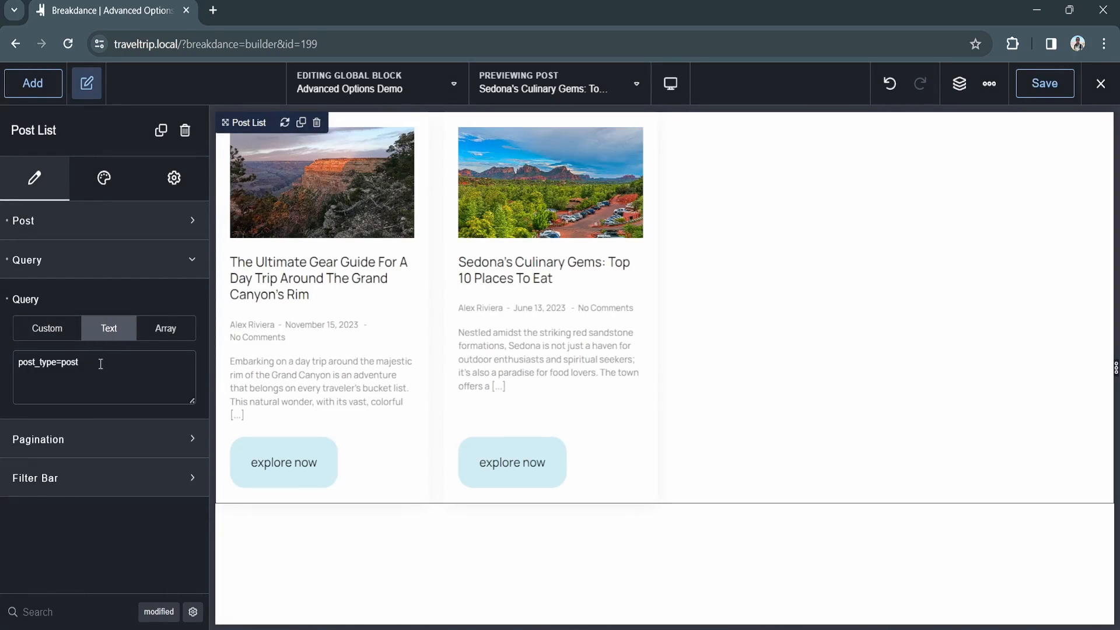
pyautogui.click(165, 329)
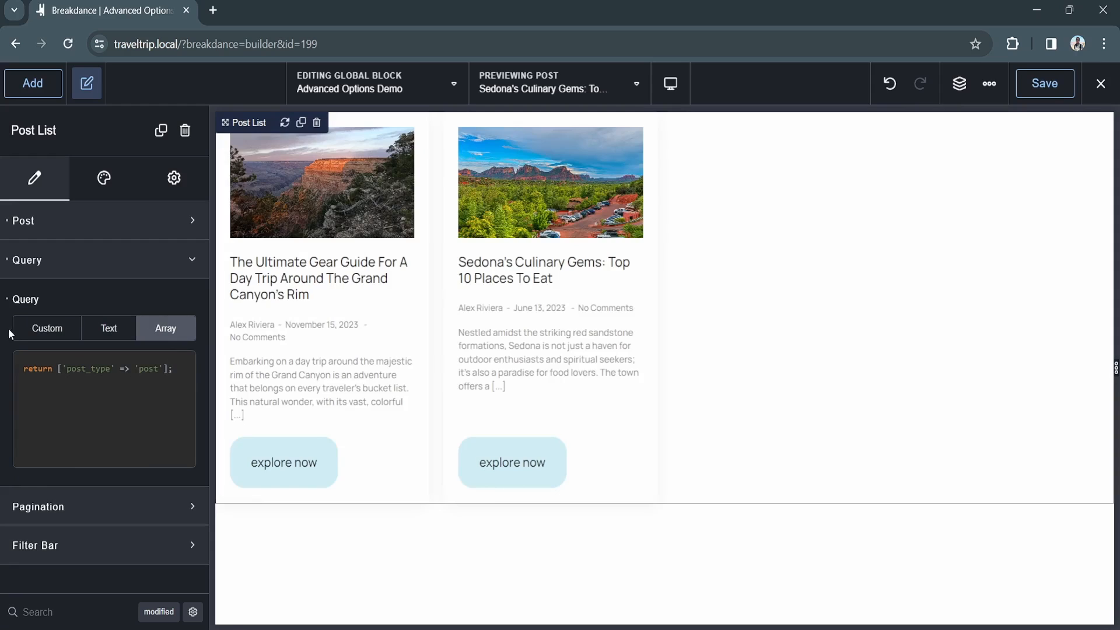
pyautogui.click(46, 328)
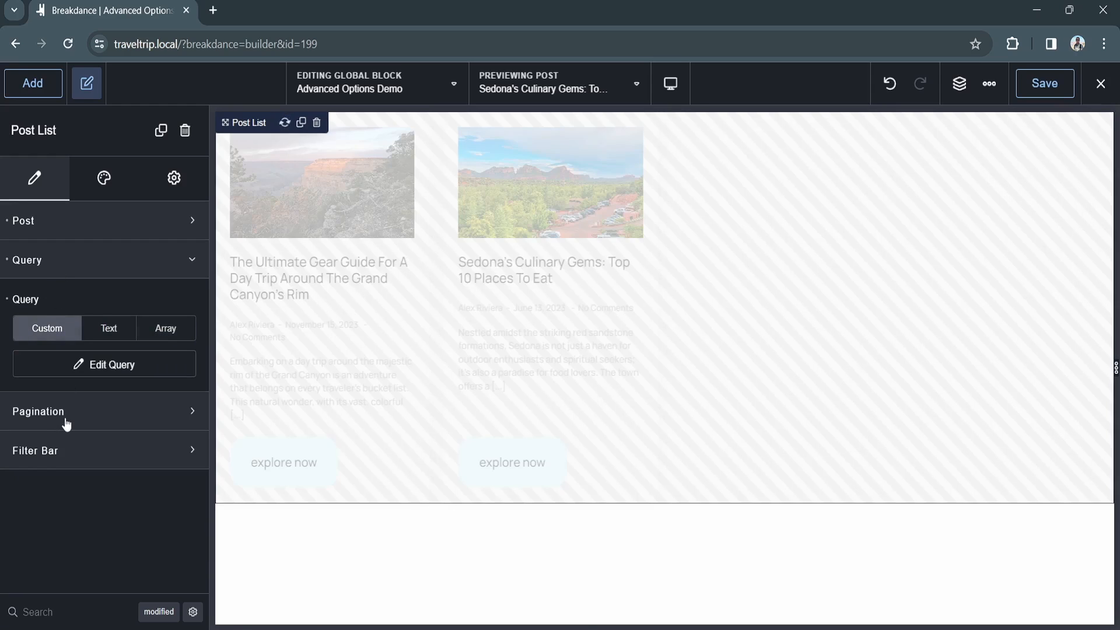
# Try Infinite Scroll, then set pagination to Previous / Next links.
pyautogui.click(37, 411)
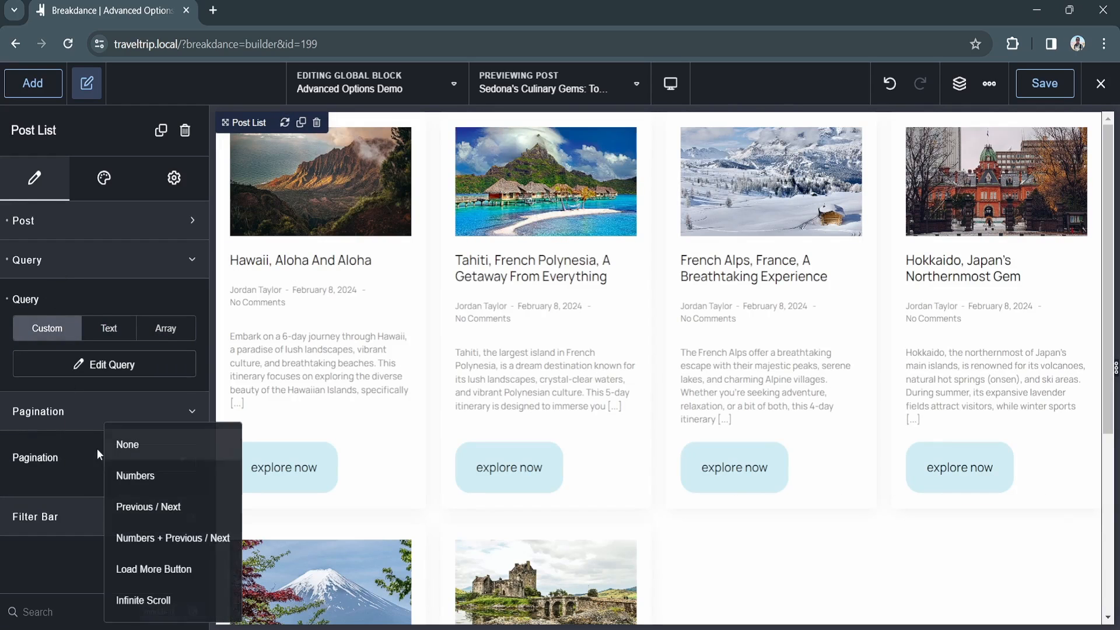
pyautogui.moveTo(164, 514)
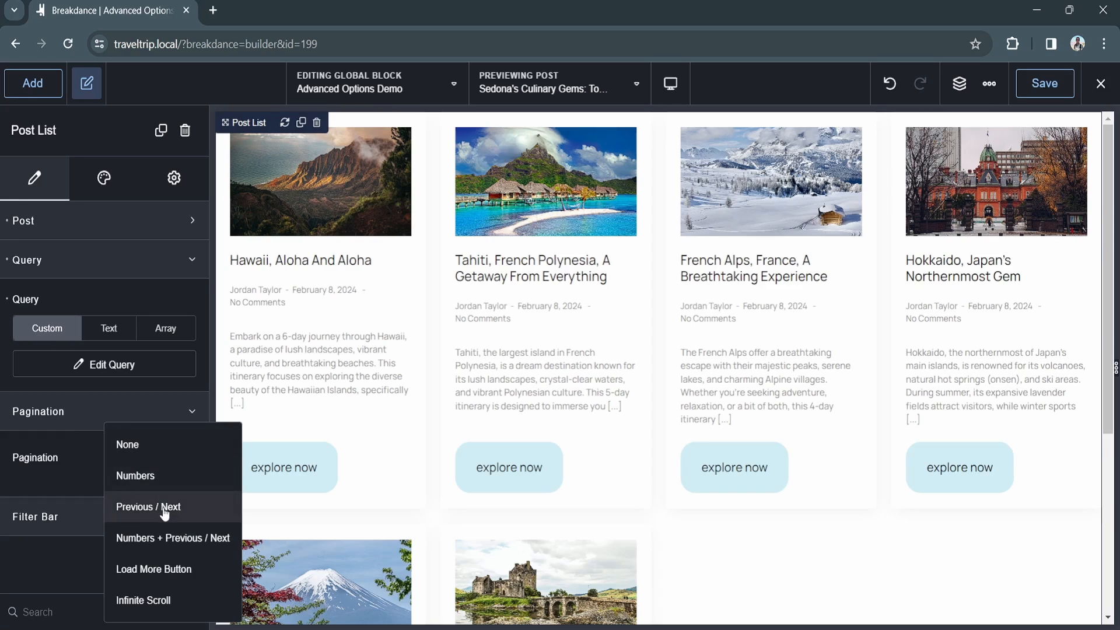
pyautogui.moveTo(149, 569)
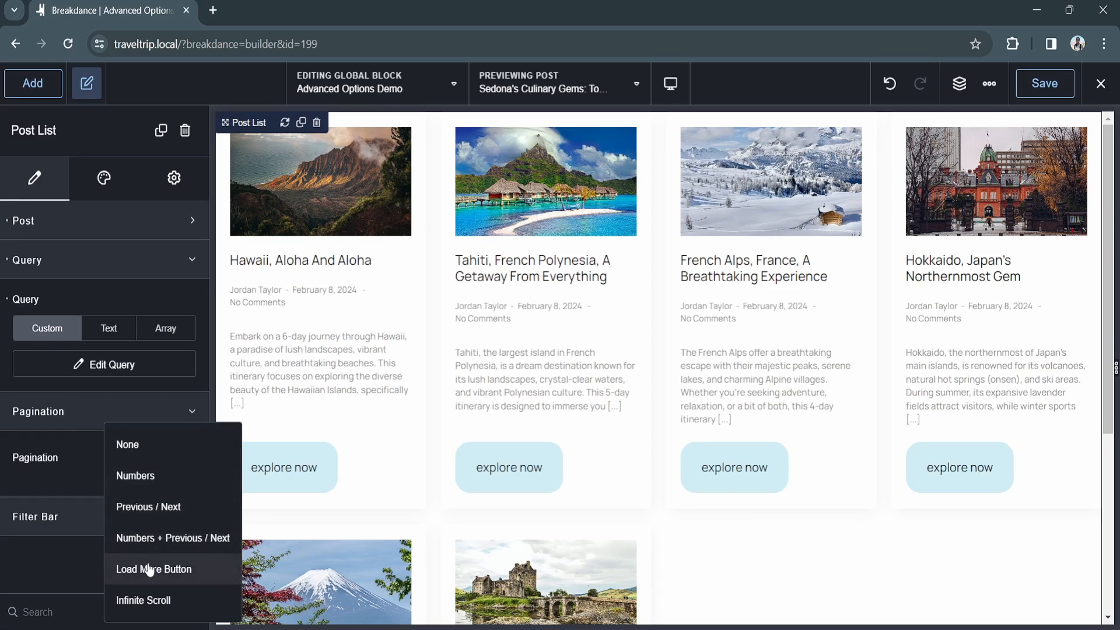
pyautogui.moveTo(148, 601)
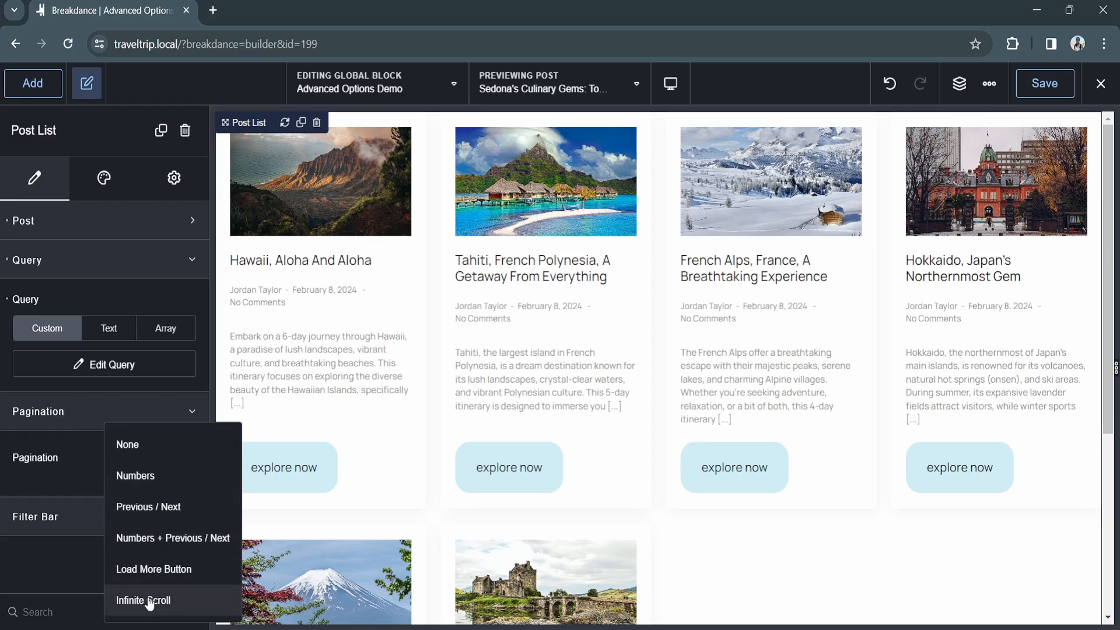
pyautogui.click(143, 600)
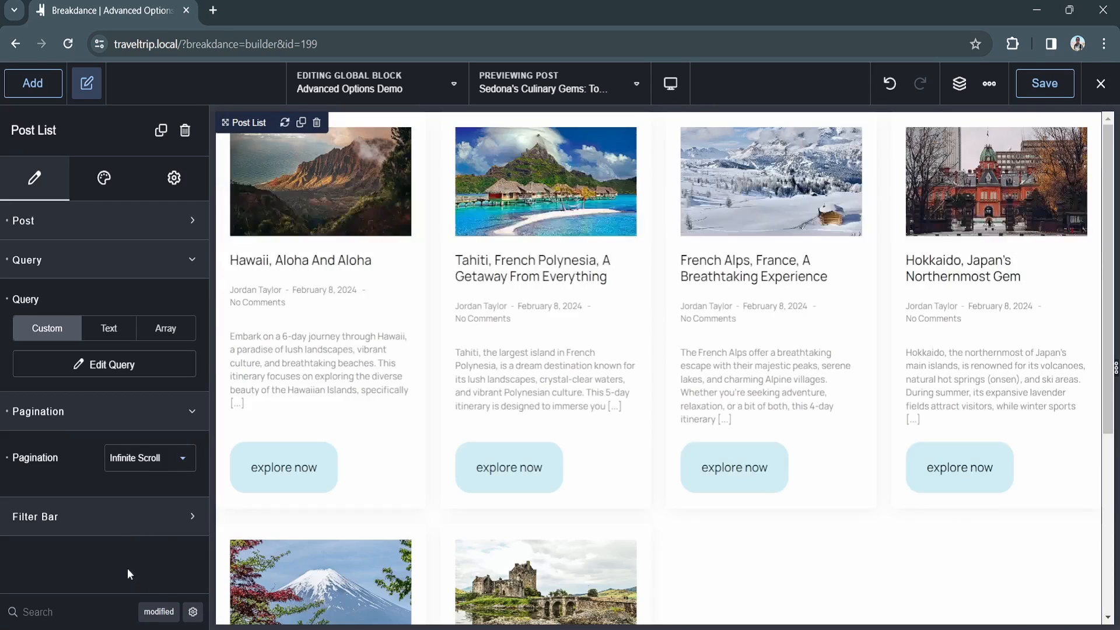
pyautogui.click(149, 458)
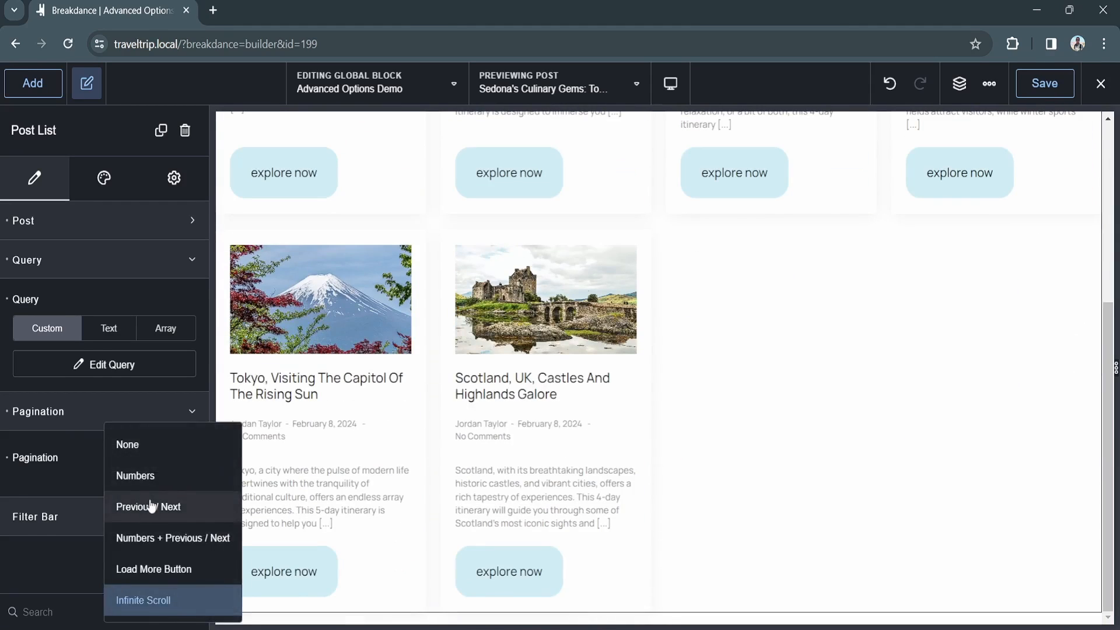
pyautogui.click(148, 506)
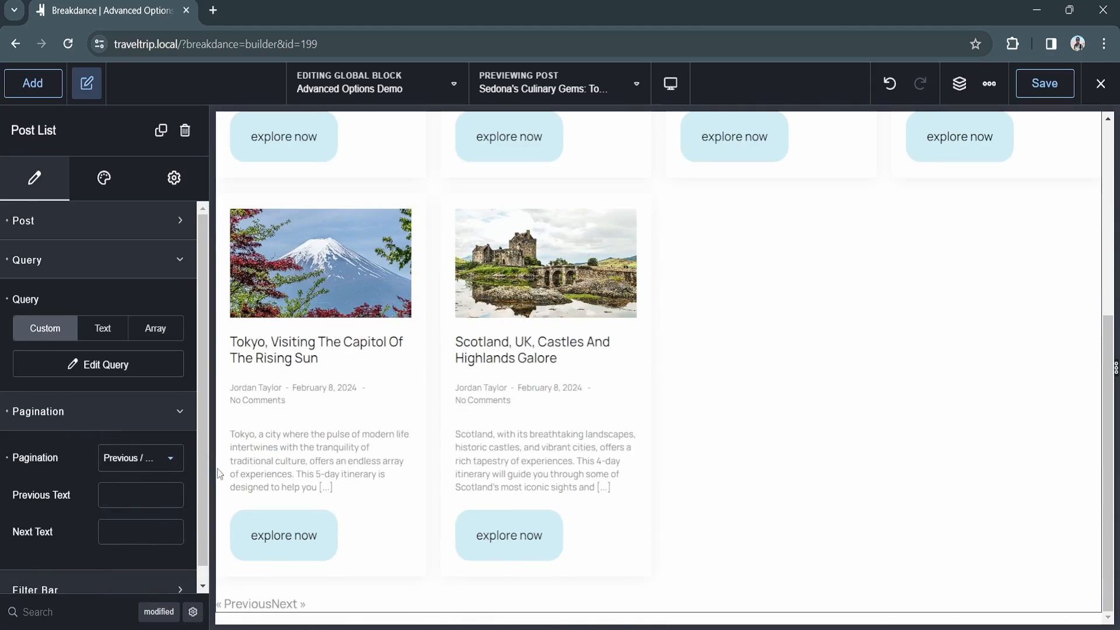
# Review the Design tab settings, then return to Content for Filter Bar options.
pyautogui.click(104, 178)
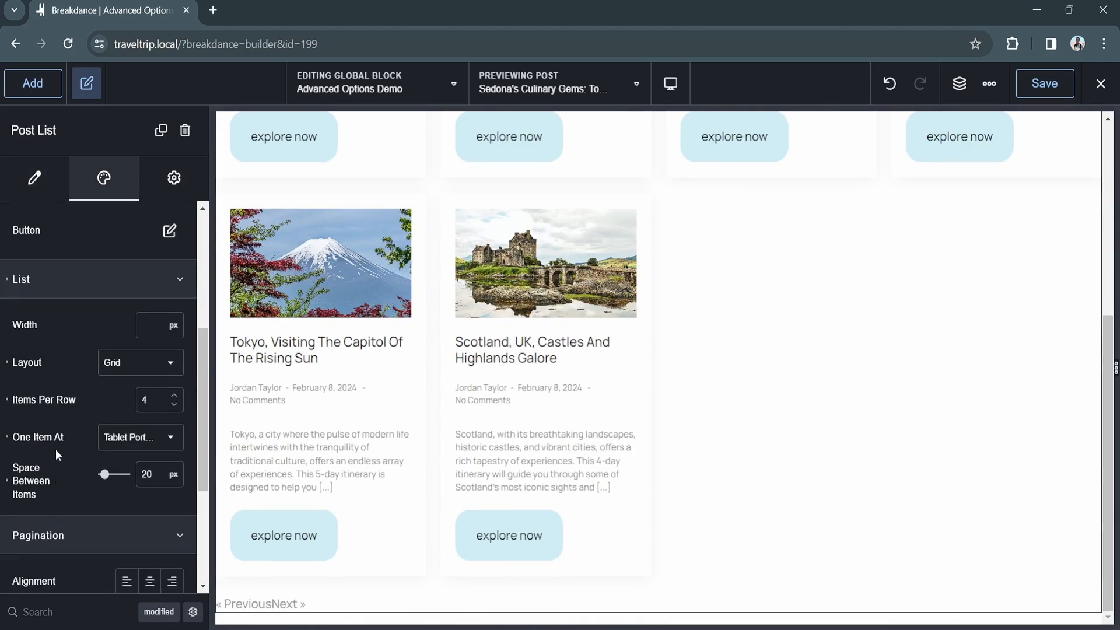
pyautogui.scroll(-3)
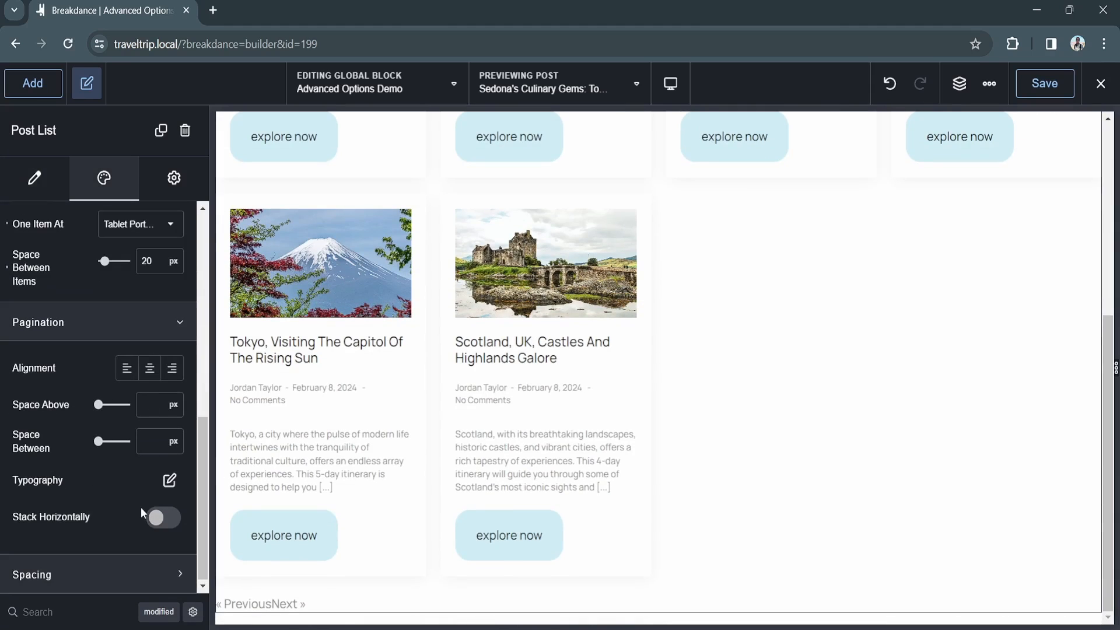
pyautogui.moveTo(117, 521)
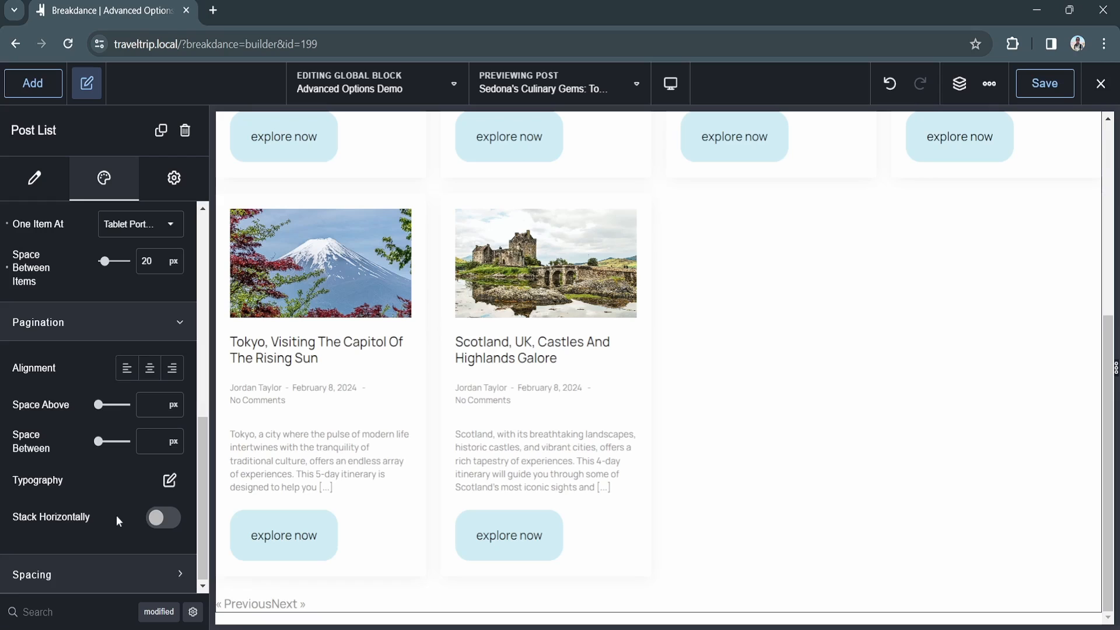
pyautogui.click(35, 178)
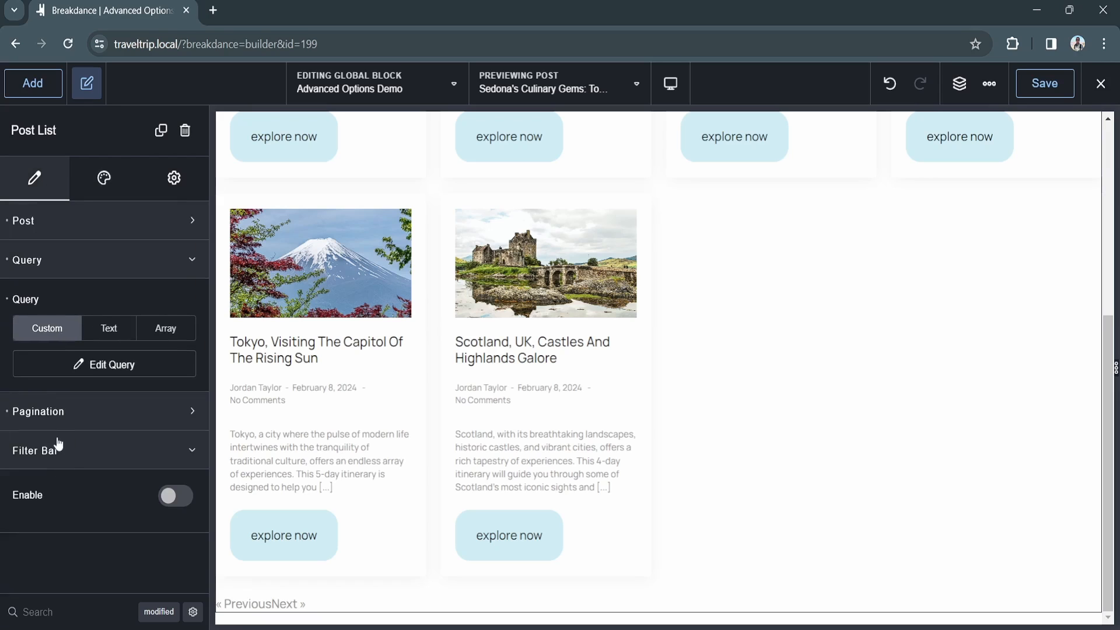